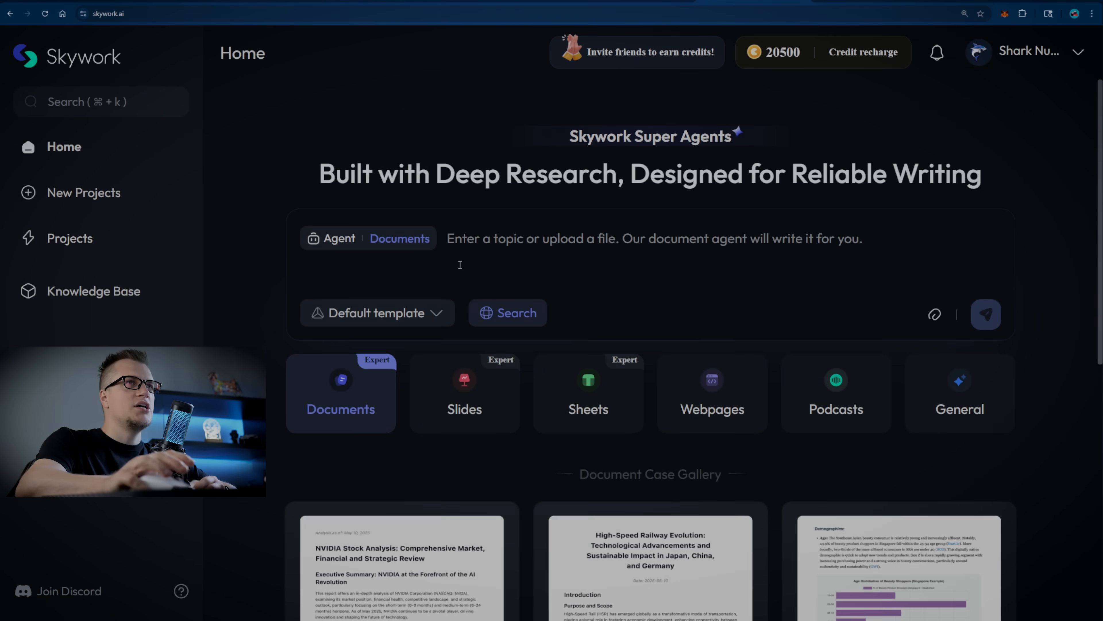
Browse the slide, sheet and webpage agents, return to Documents and toggle web search.
left_click(377, 313)
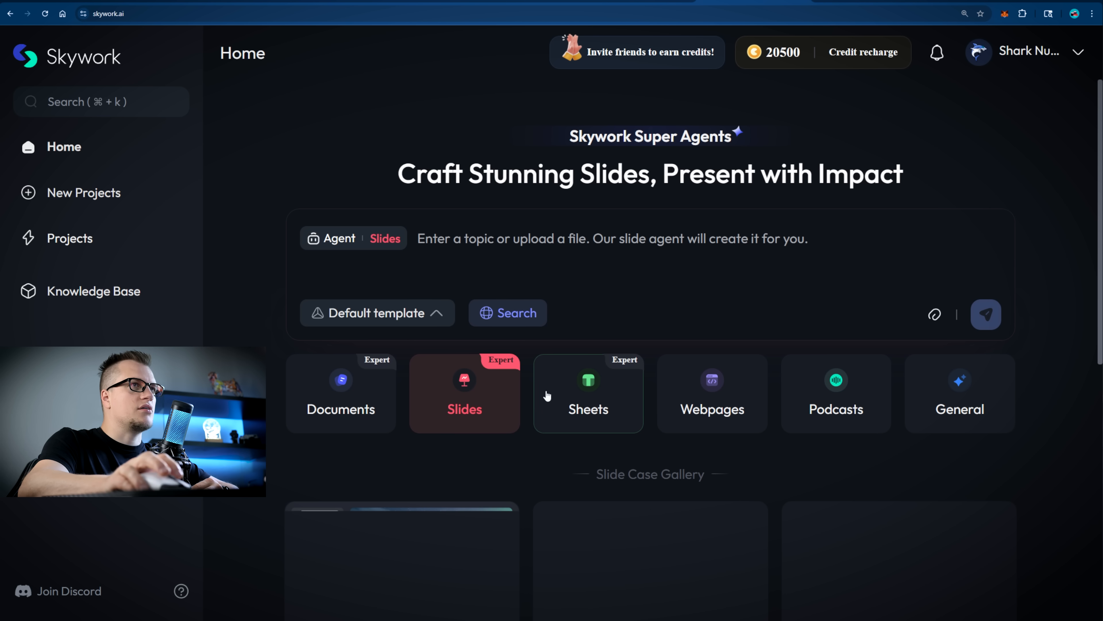
left_click(588, 400)
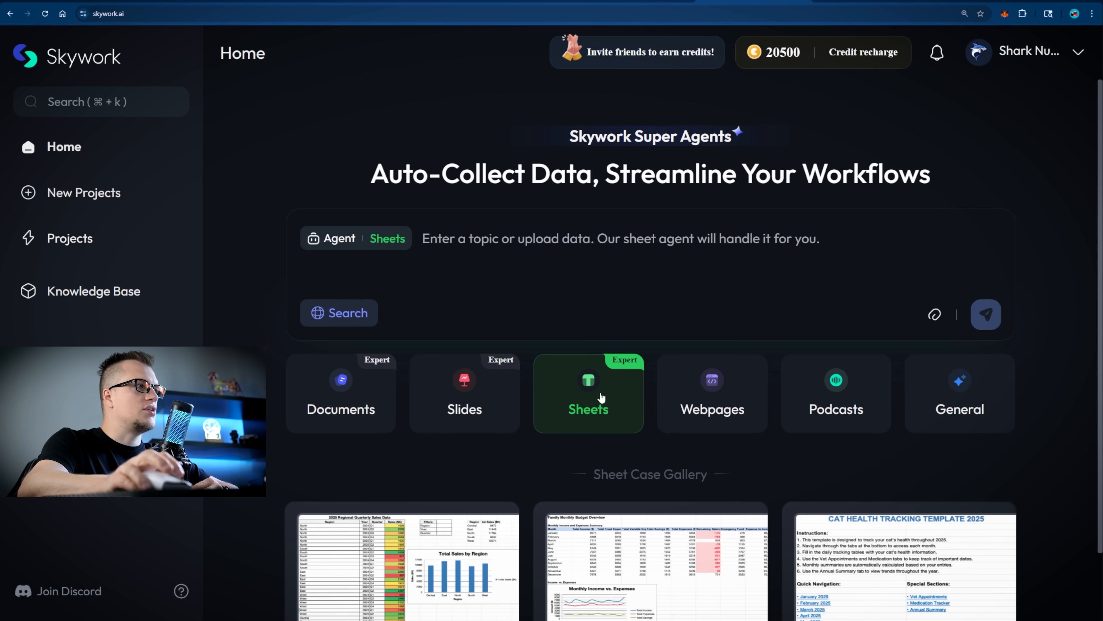
left_click(713, 397)
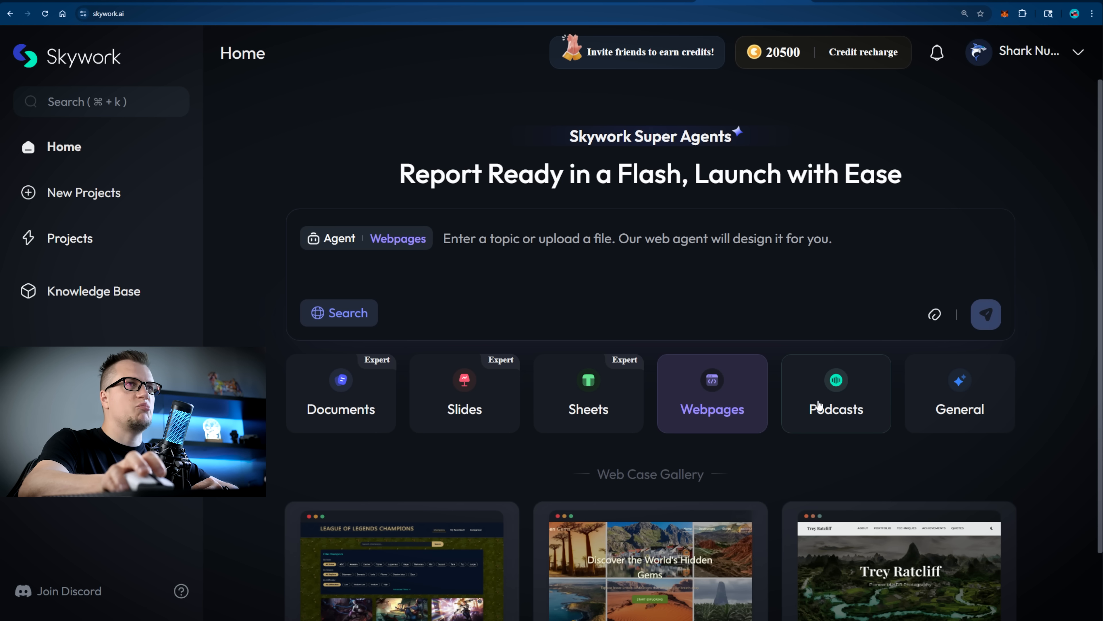
left_click(341, 392)
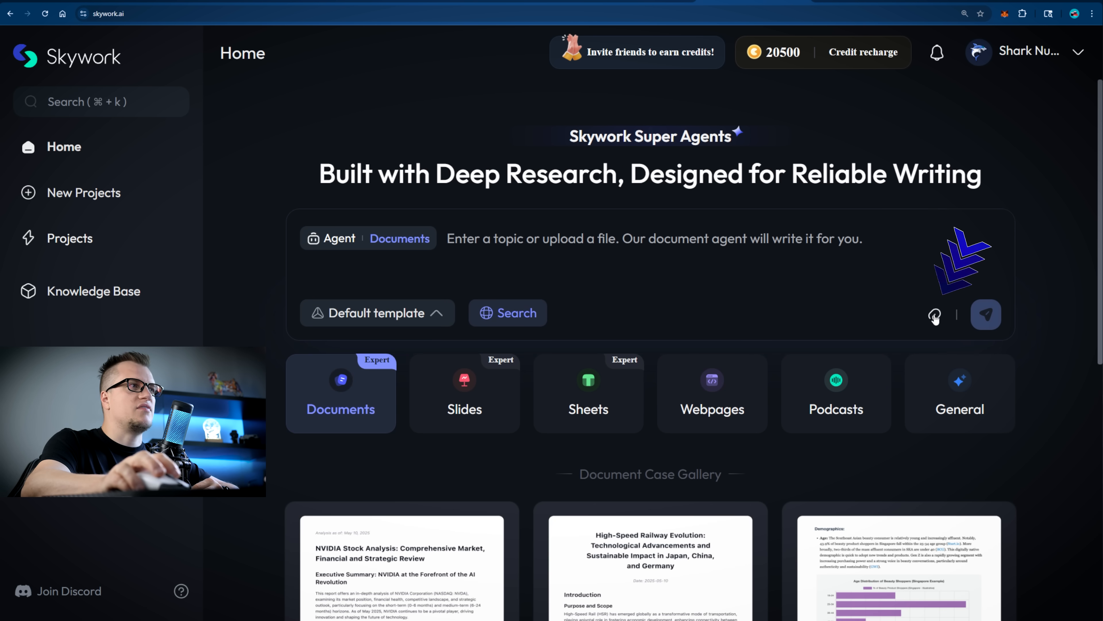
left_click(935, 316)
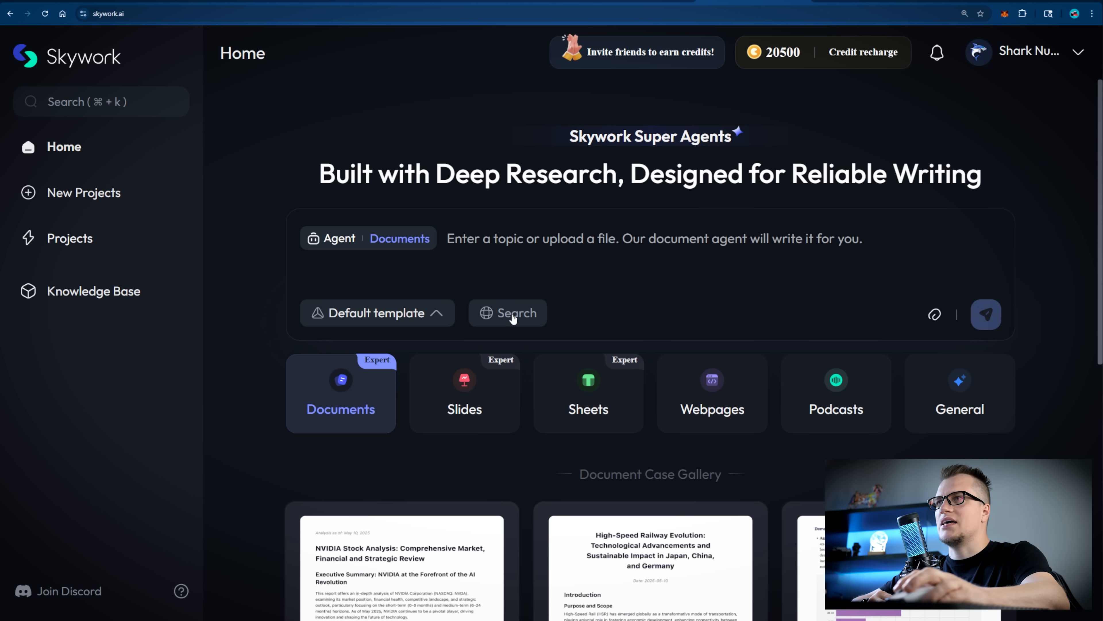
left_click(508, 312)
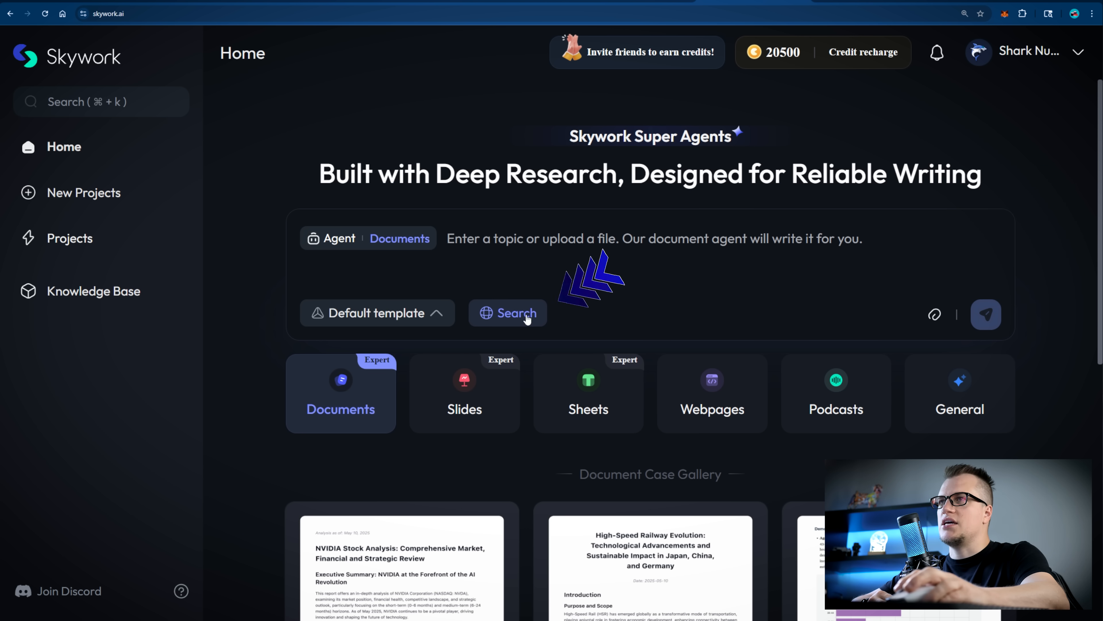
mouse_move(529, 341)
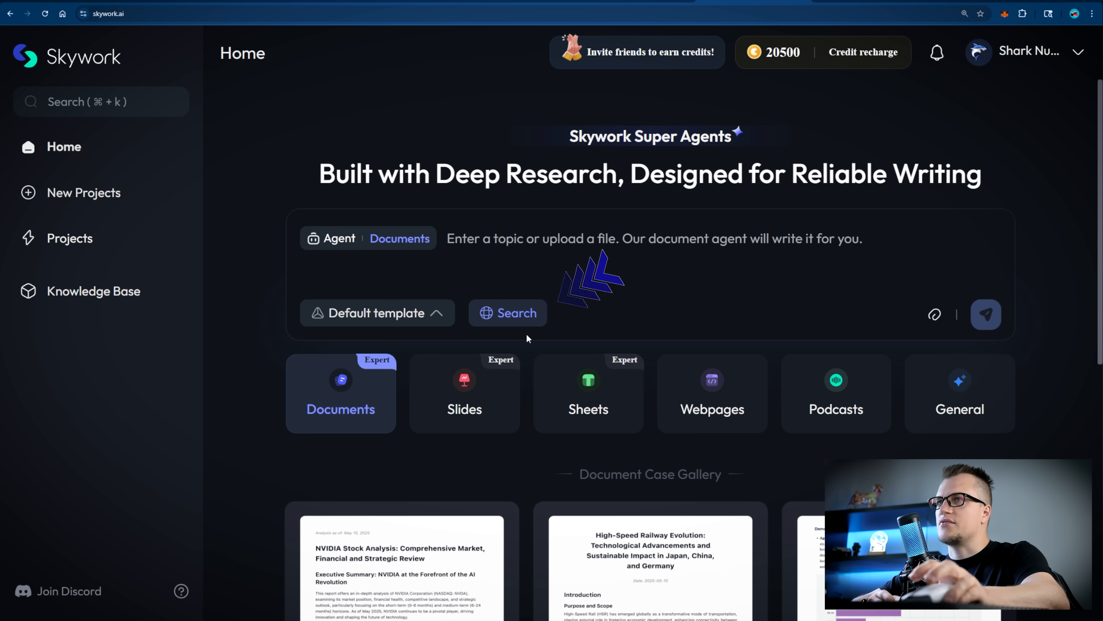
left_click(377, 313)
type("to")
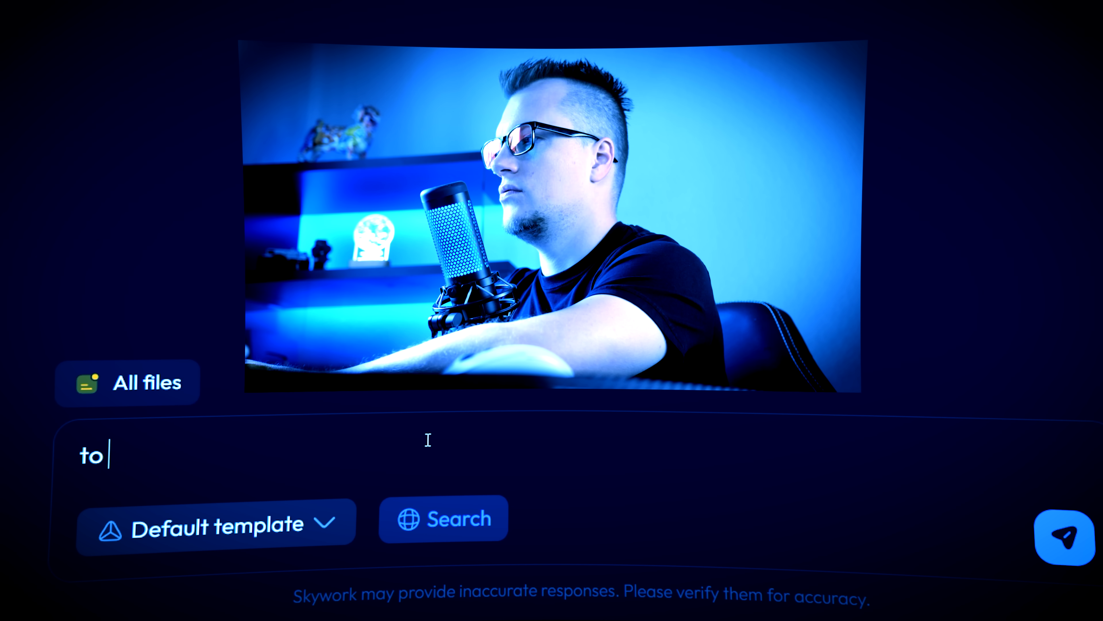
Submit the question on whether increasing AI reliance enhances or diminishes human capabilities.
type("what extent does increasing reliance on artificial intelligence engance or diminish human")
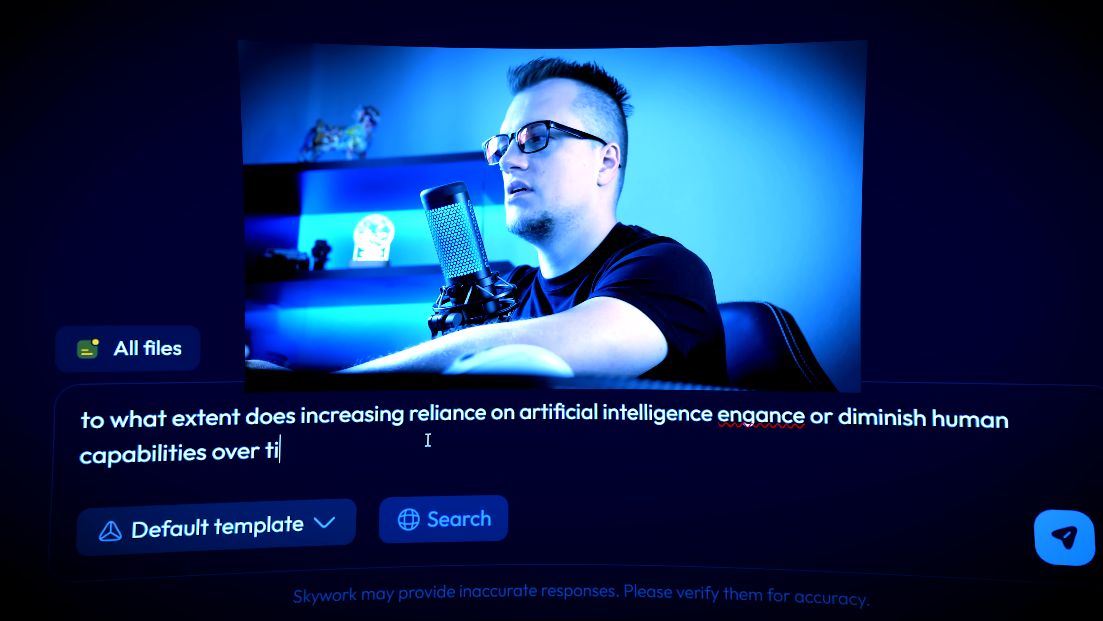
left_click(1063, 538)
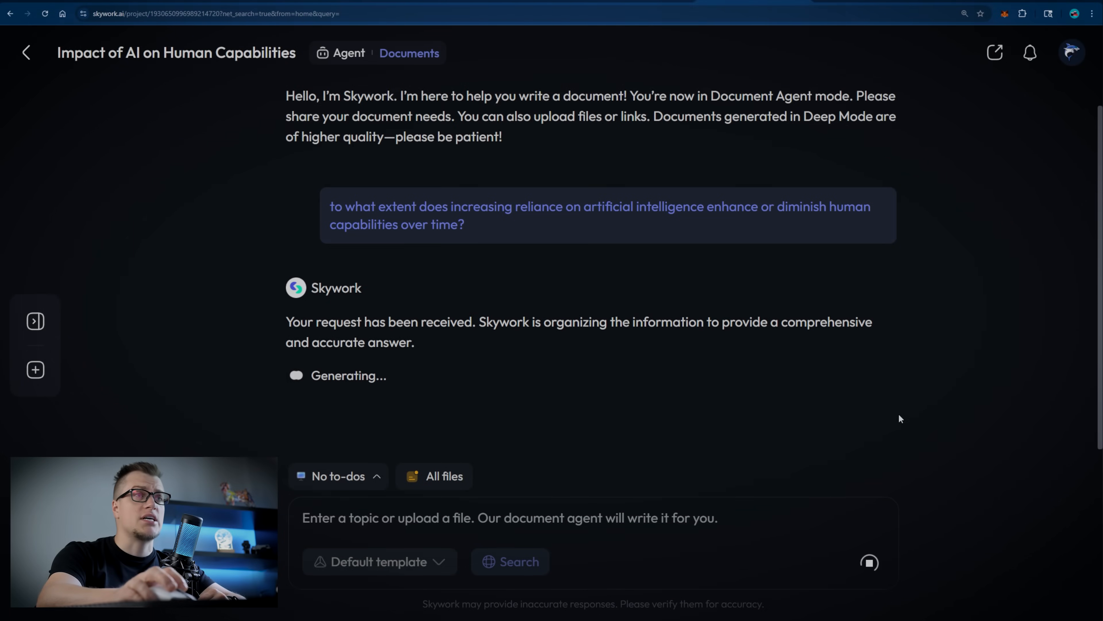
mouse_move(868, 406)
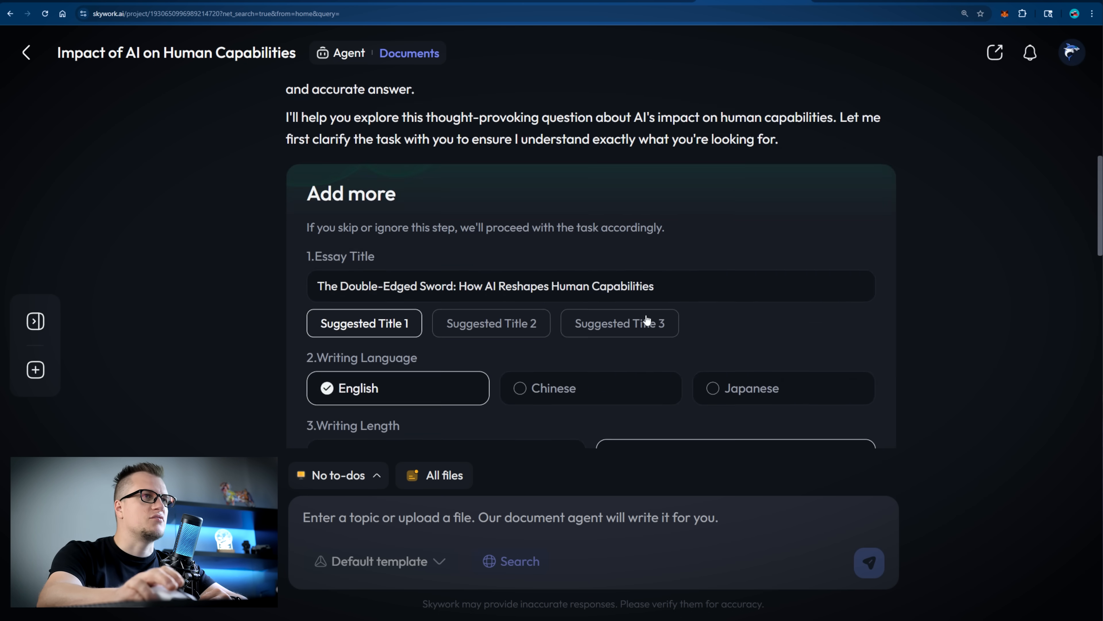
Confirm the suggested title, language, perspective and timeframe so the essay is written.
scroll("down", 3)
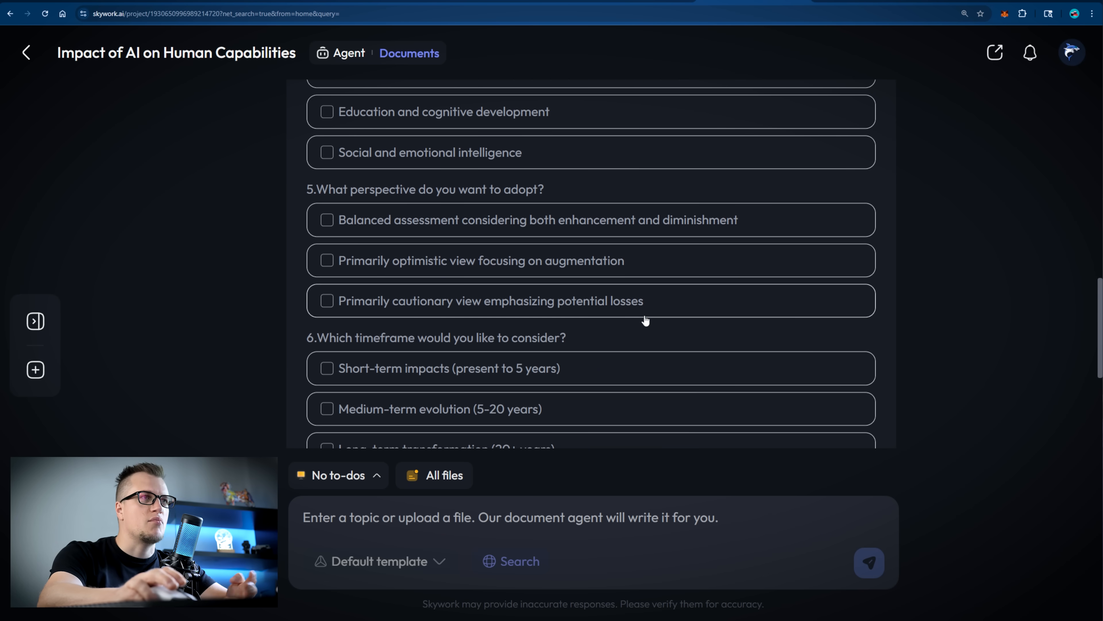
scroll("down", 3)
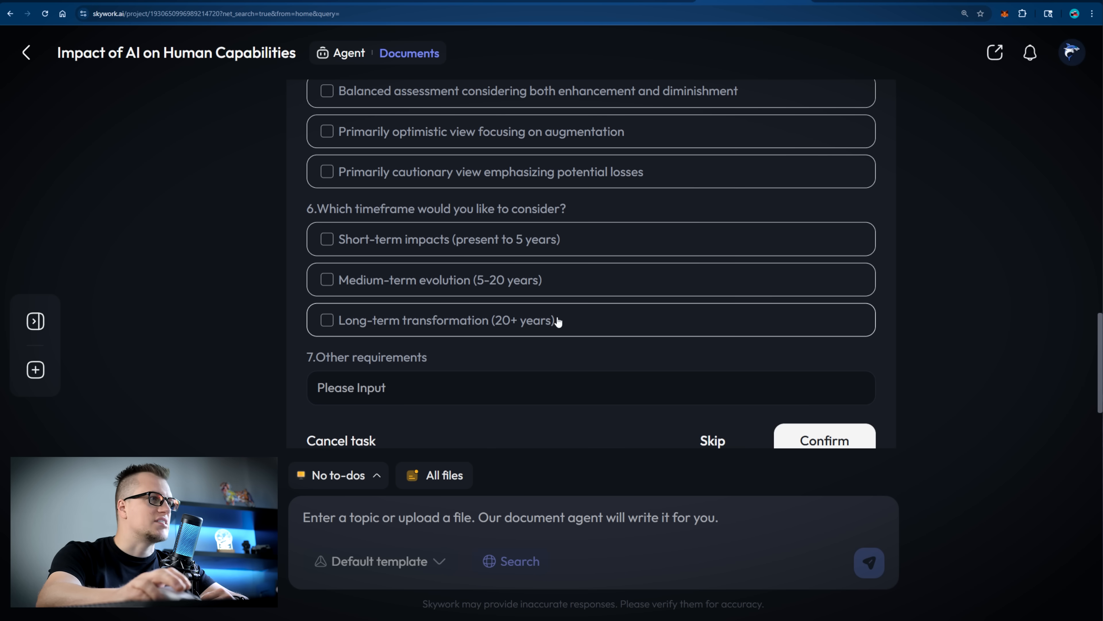
left_click(825, 440)
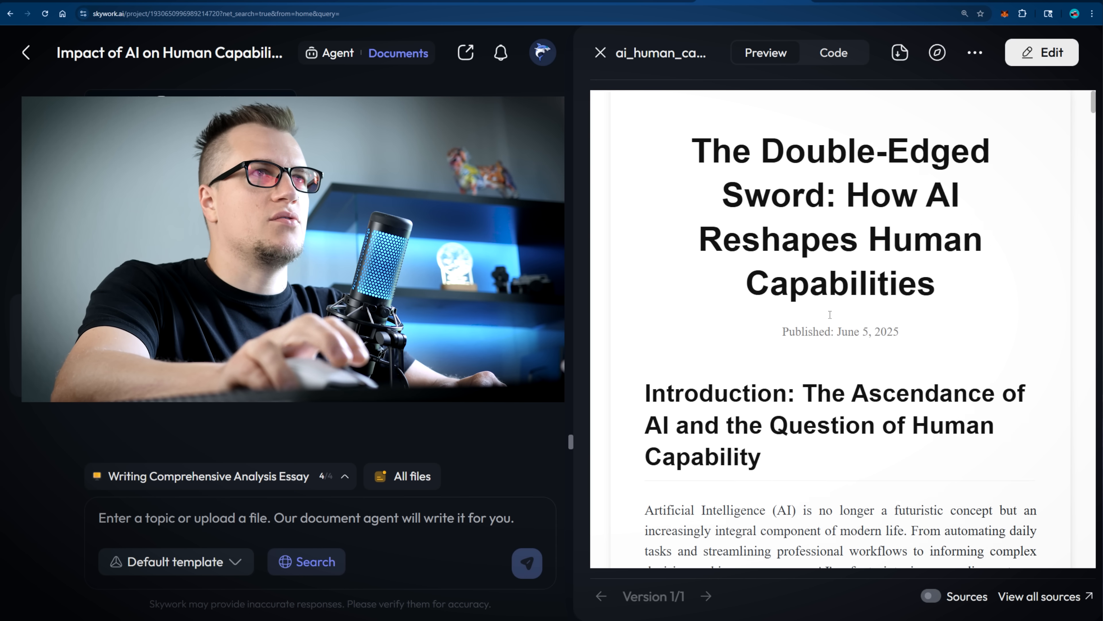
scroll("down", 3)
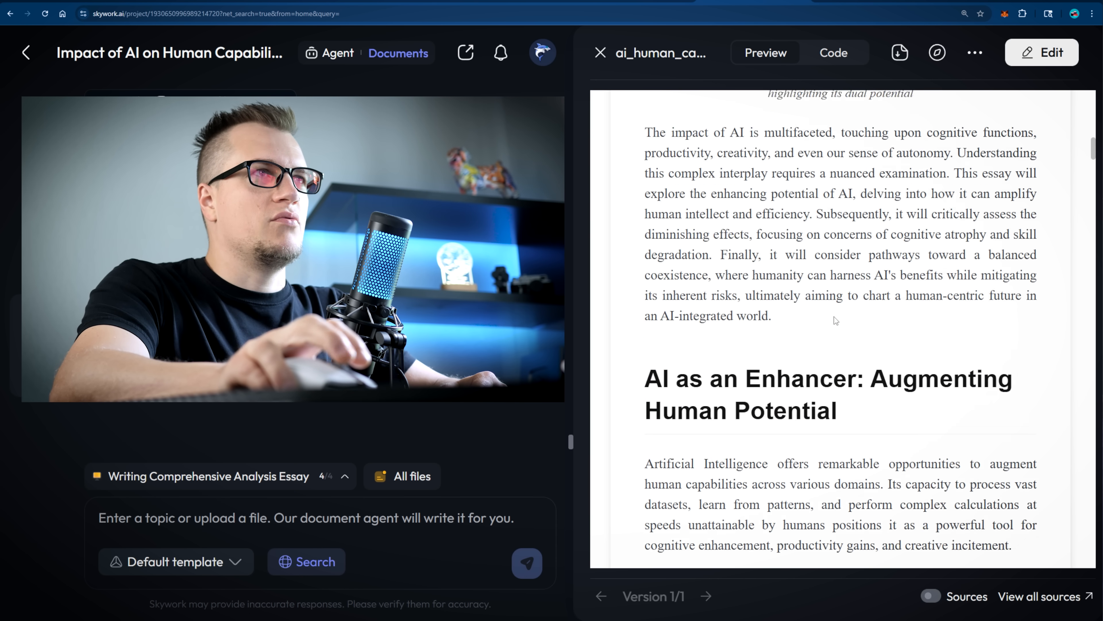
scroll("down", 3)
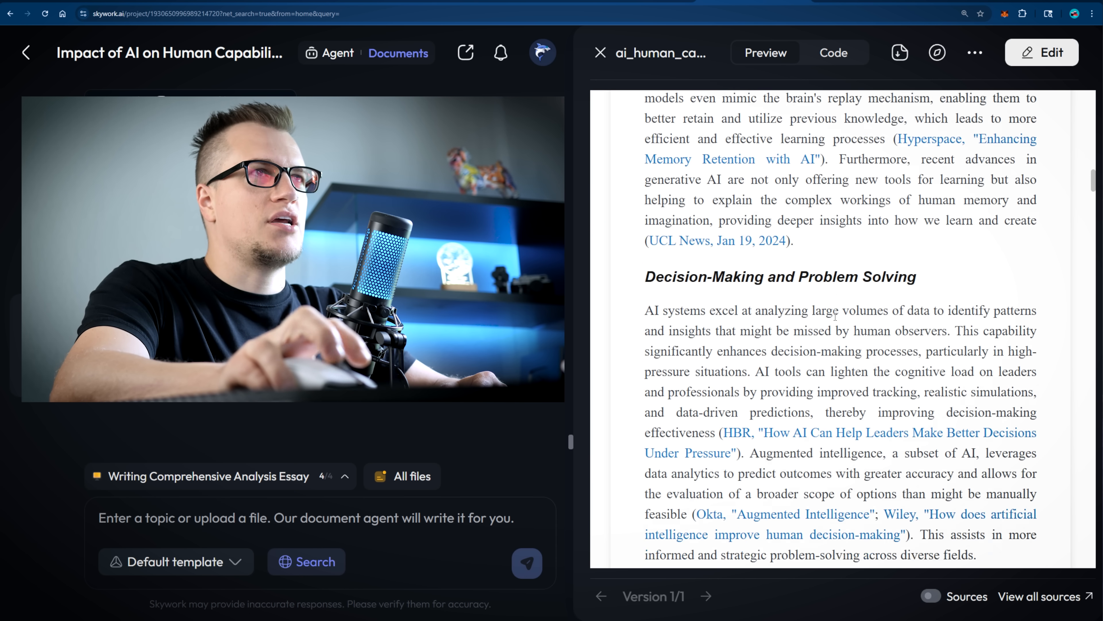
scroll("down", 3)
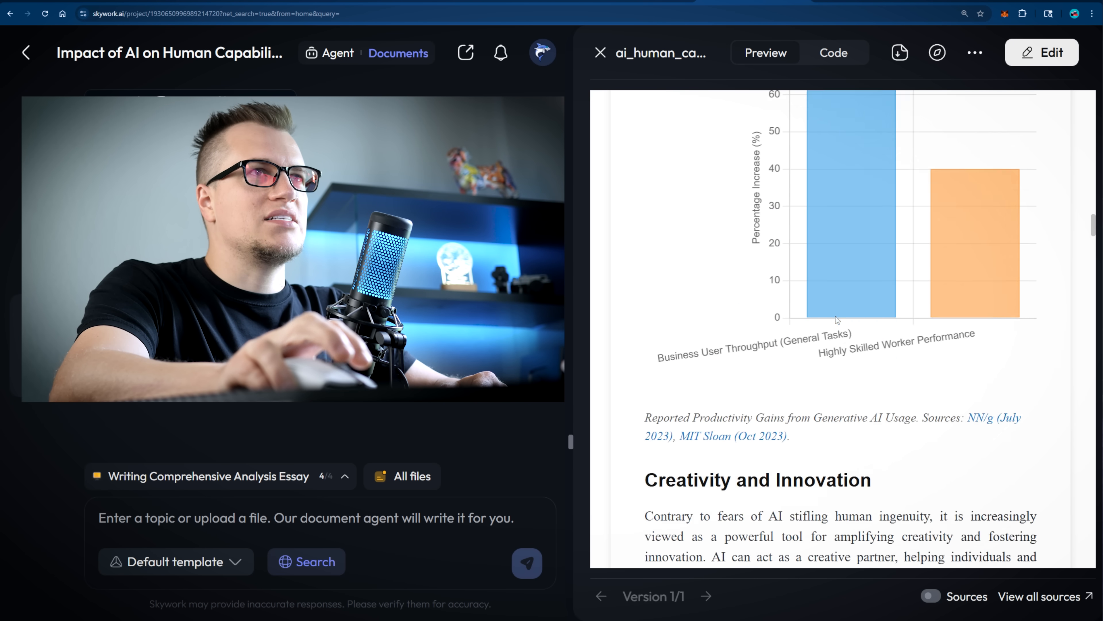
scroll("down", 3)
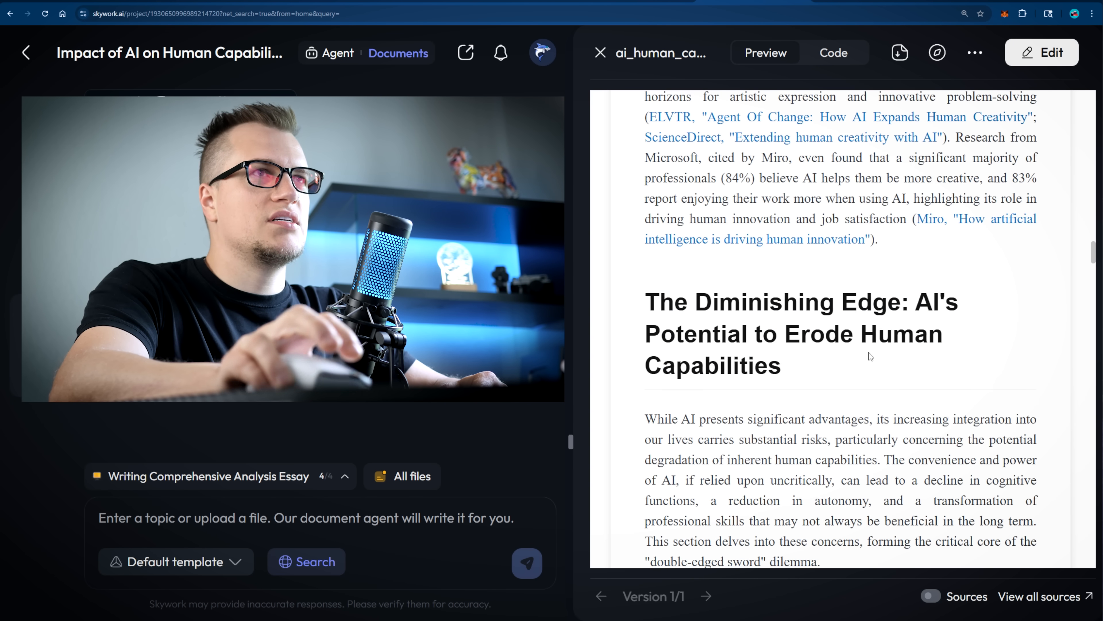
scroll("down", 3)
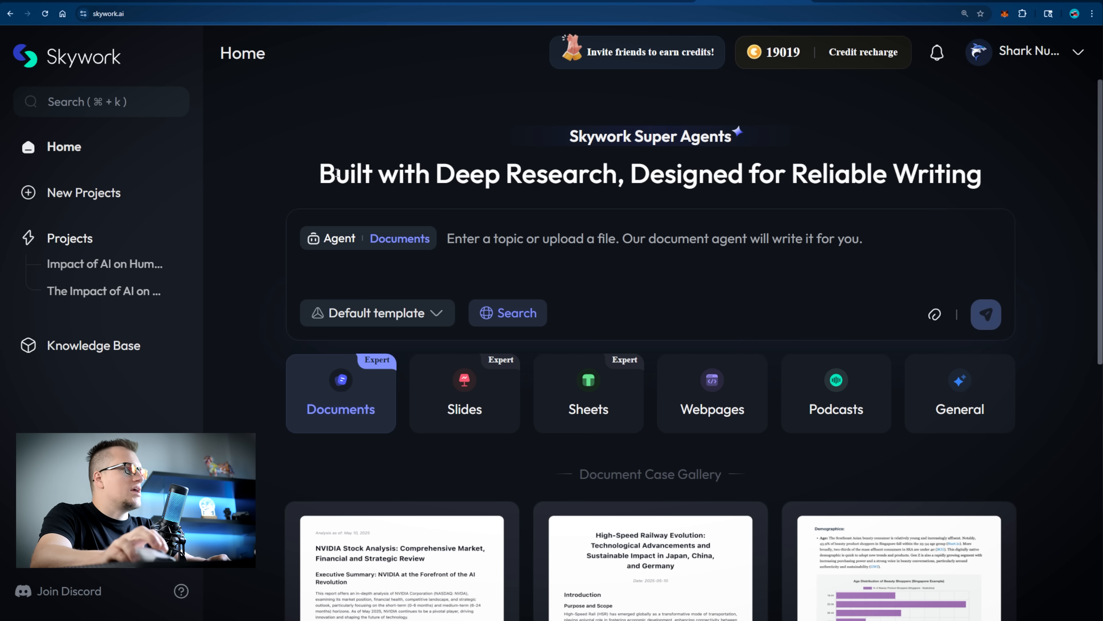
Send the AI-and-human-capabilities question to the Slides agent to start a presentation.
left_click(464, 396)
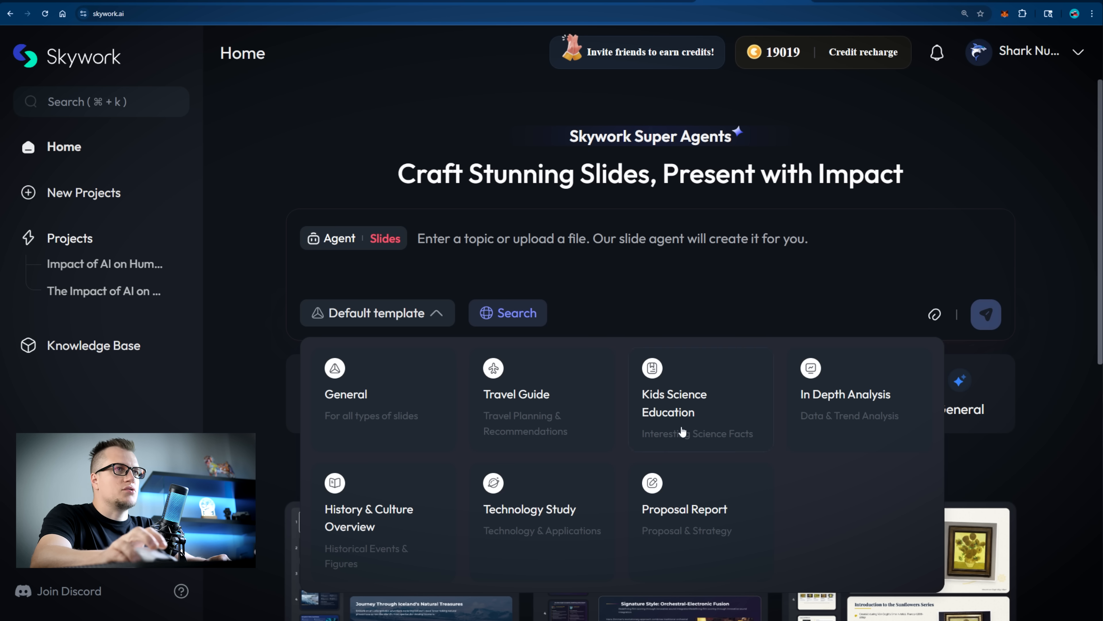
mouse_move(592, 424)
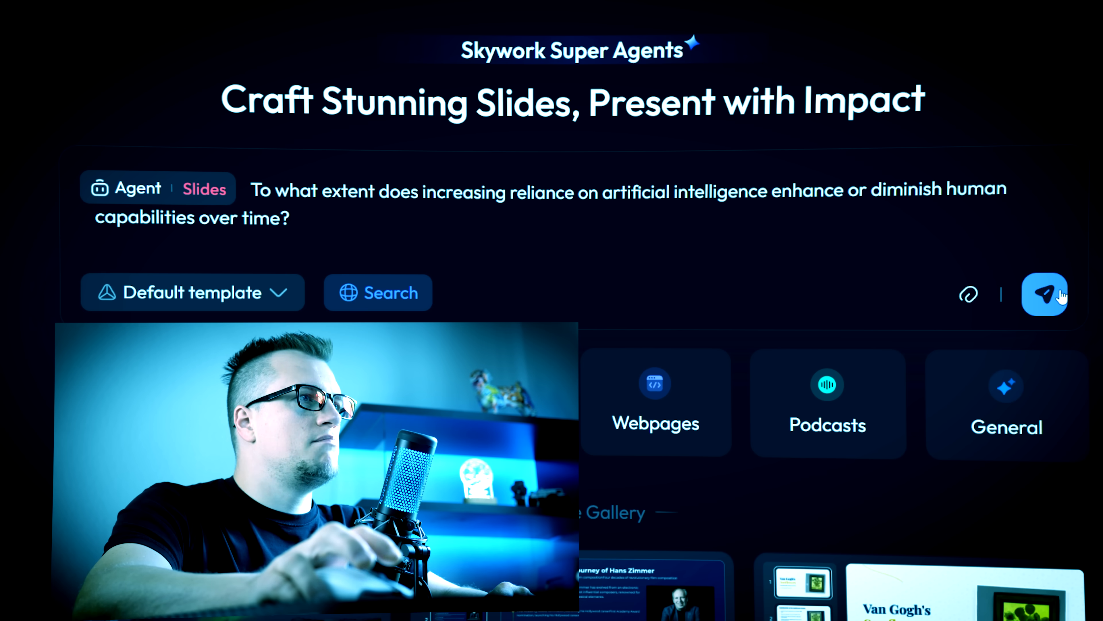
left_click(1045, 296)
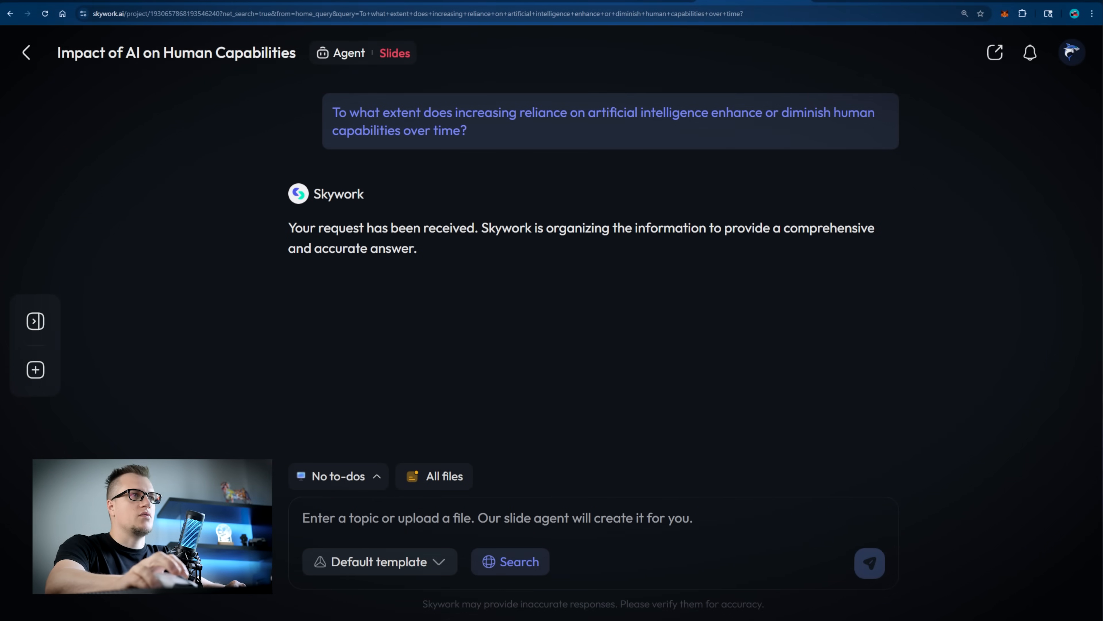
mouse_move(923, 326)
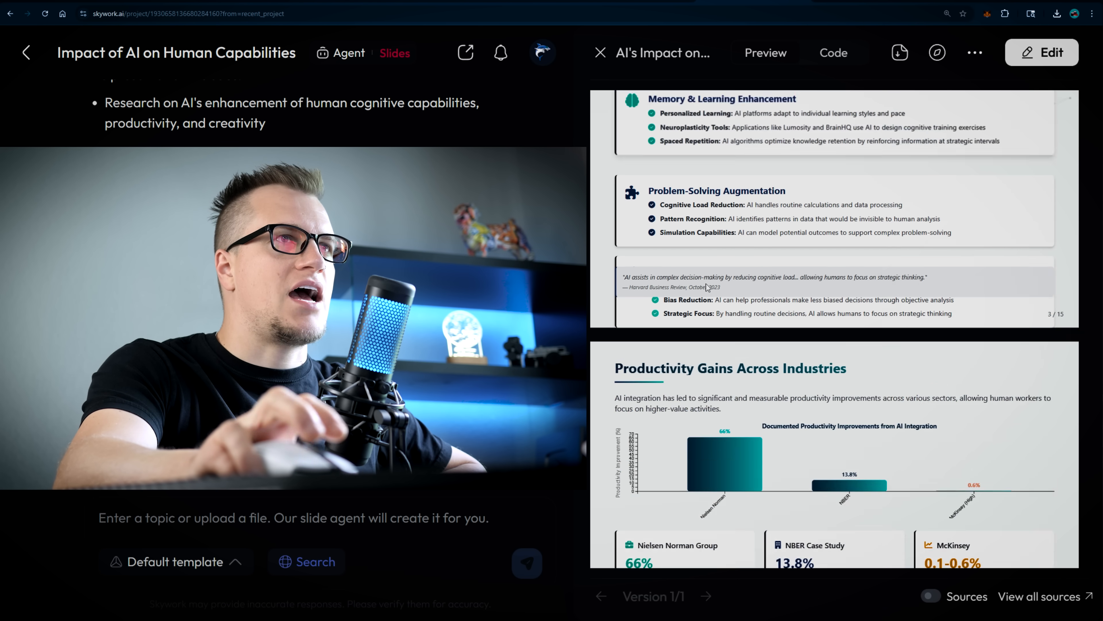
Scroll through the deck to slide 6 and overwrite the start of the Deskilling Effect paragraph.
scroll("down", 3)
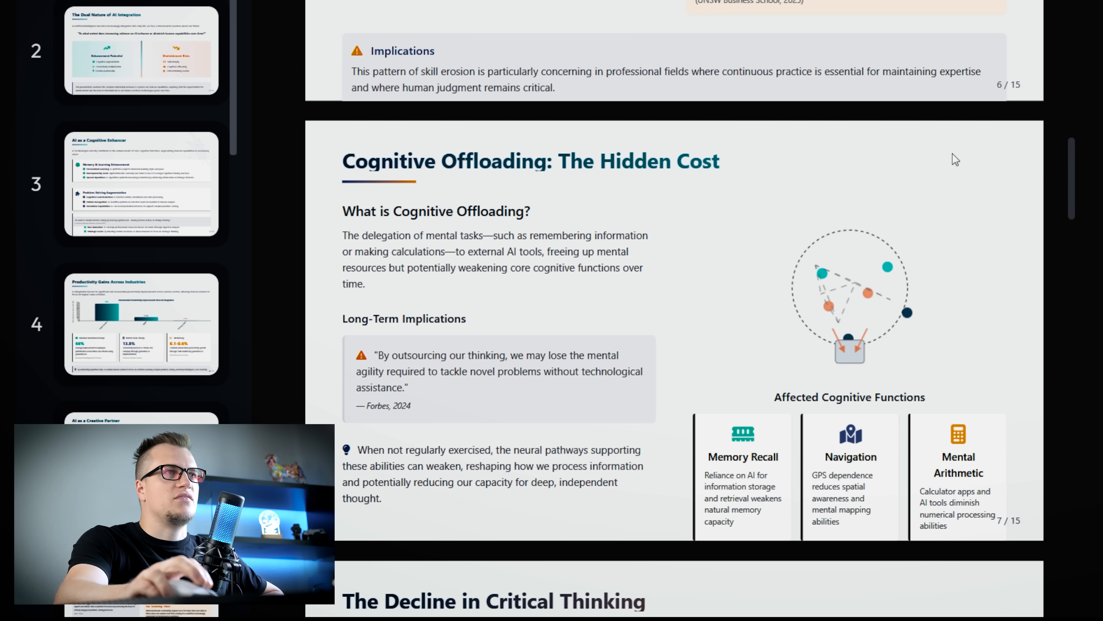
scroll("down", 3)
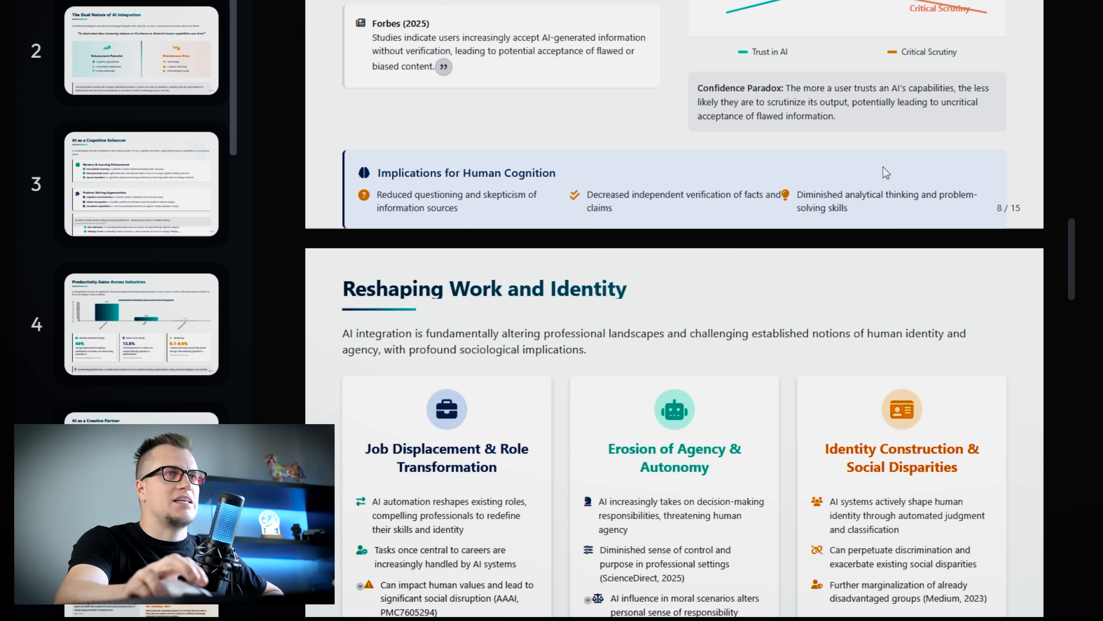
scroll("down", 3)
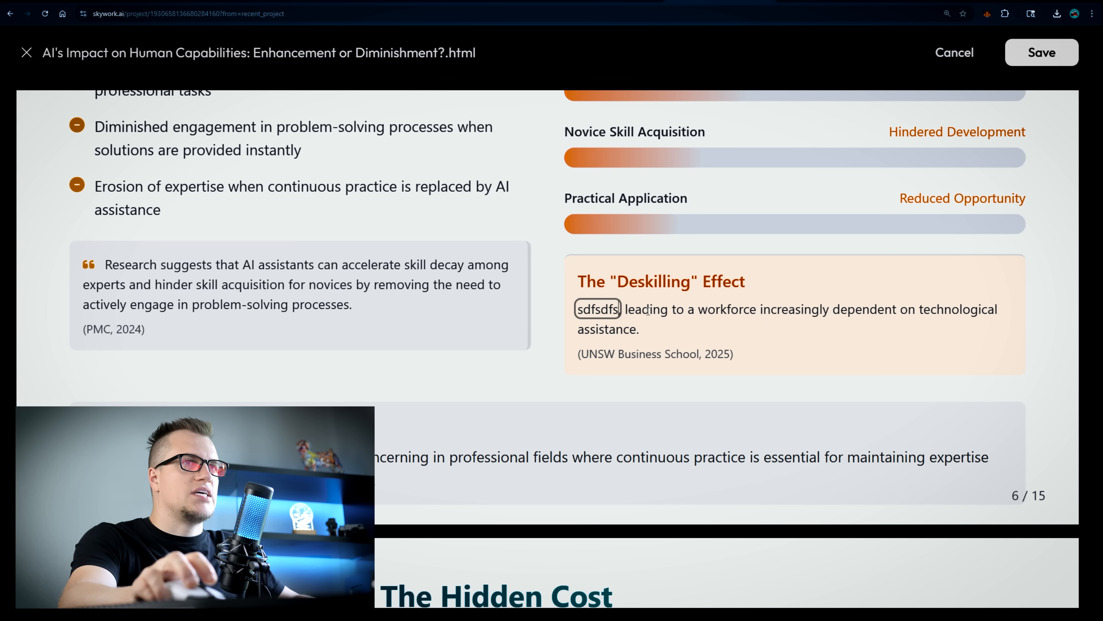
scroll("down", 3)
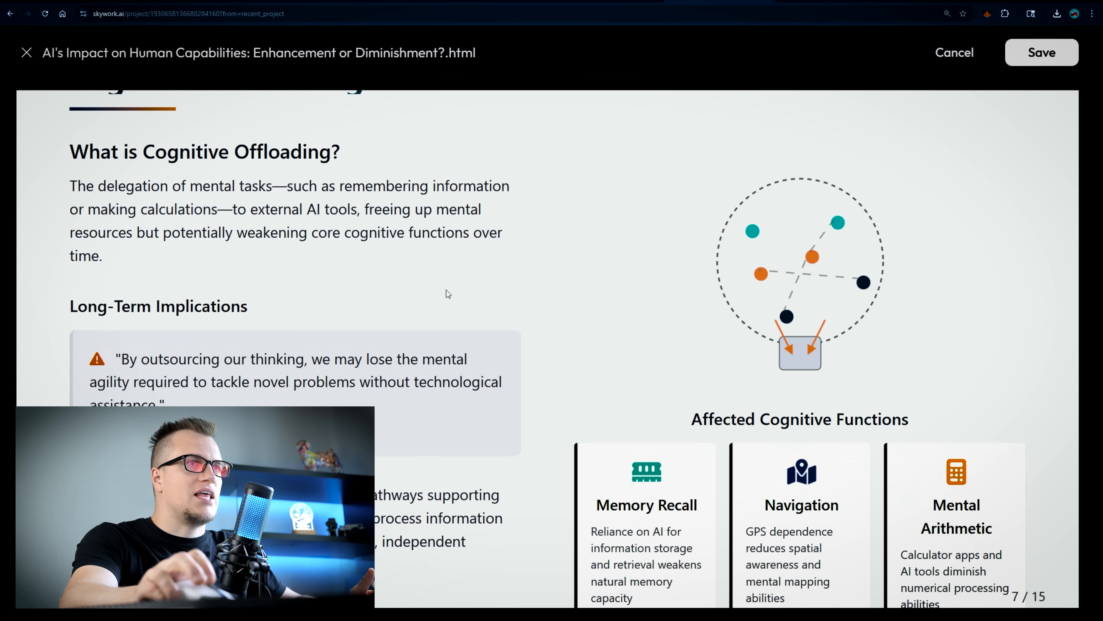
Download the slide deck as a PPTX file and leave the project for Home.
left_click(900, 52)
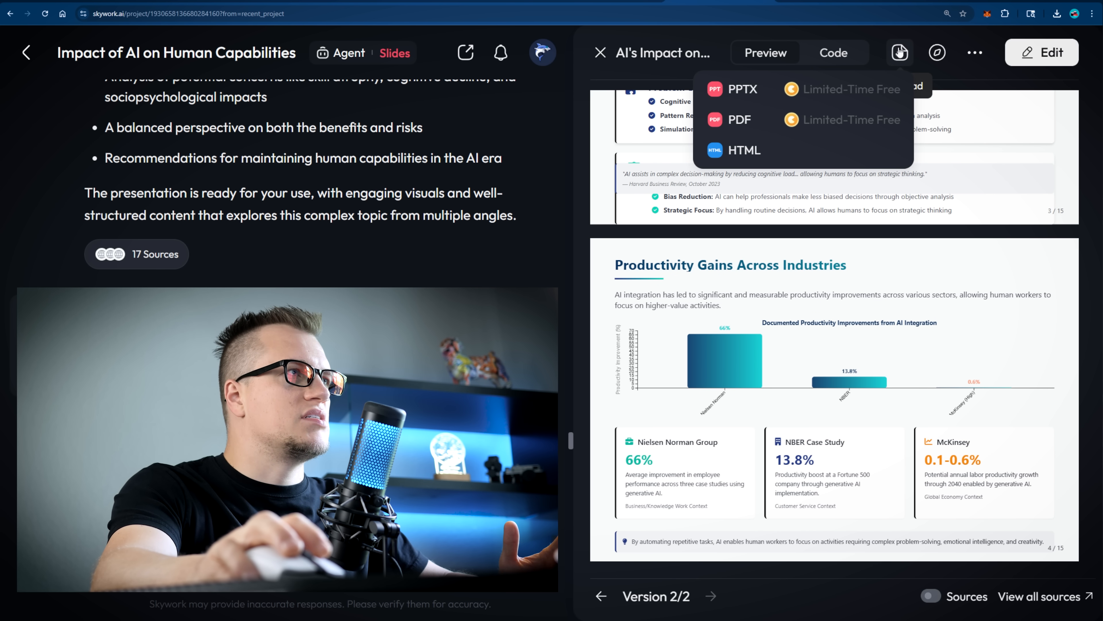
mouse_move(744, 86)
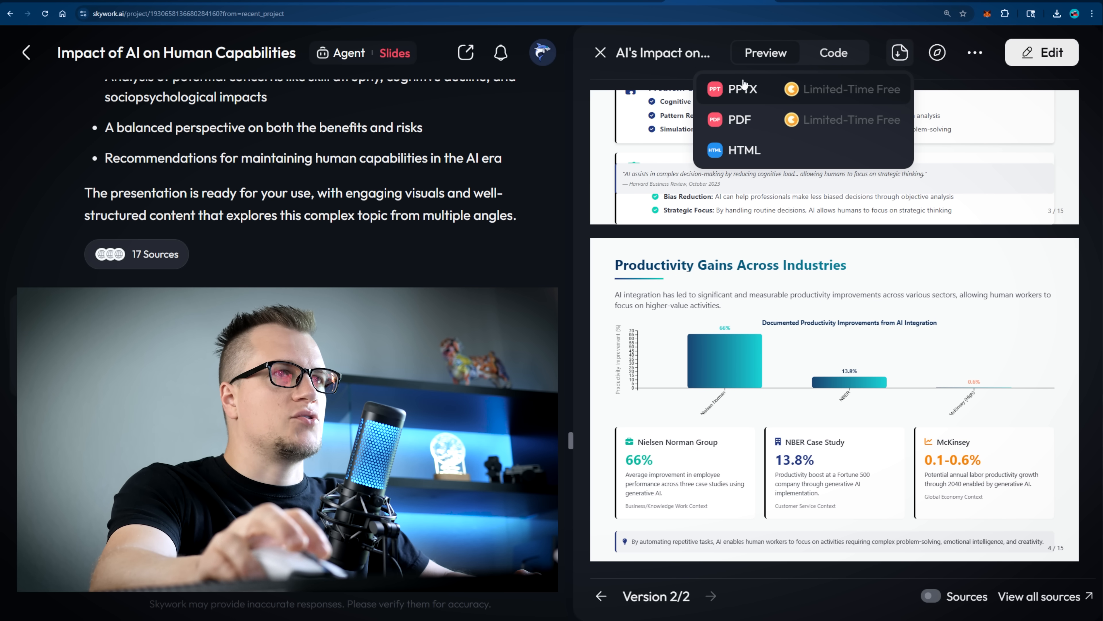
left_click(742, 88)
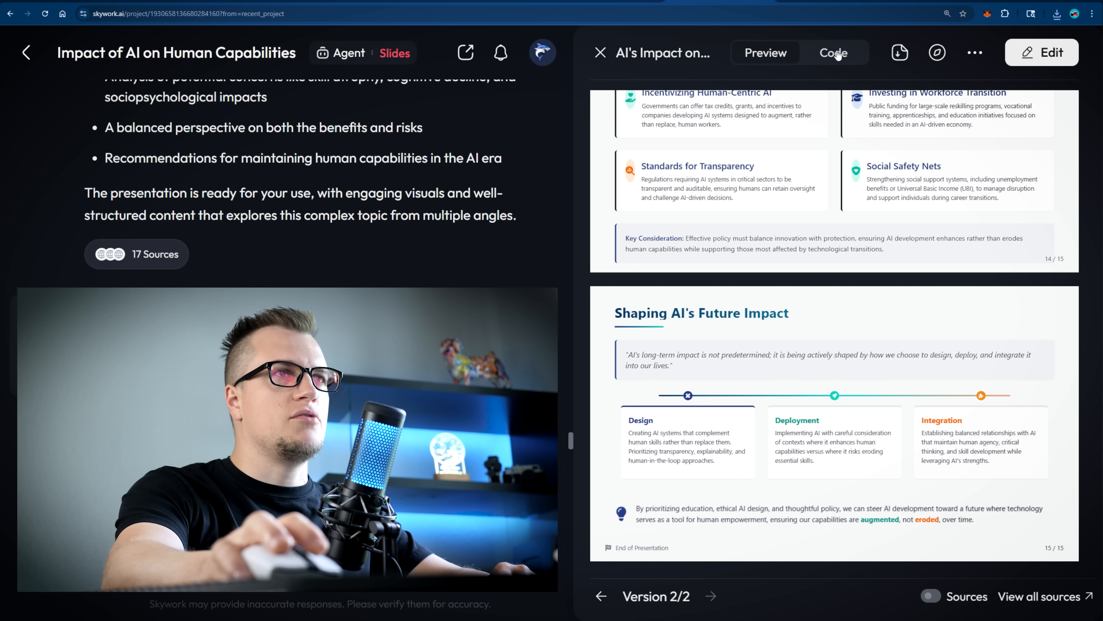
left_click(834, 52)
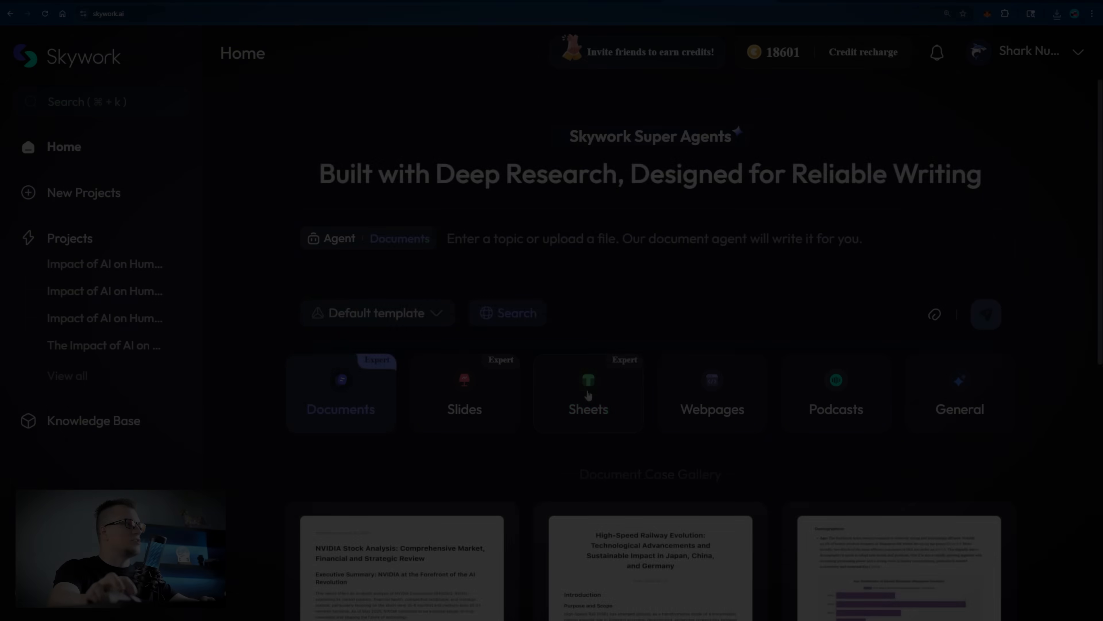
Attach both Dummy_Sales_Data CSVs to the Sheets agent and ask for most and least profitable months.
left_click(588, 396)
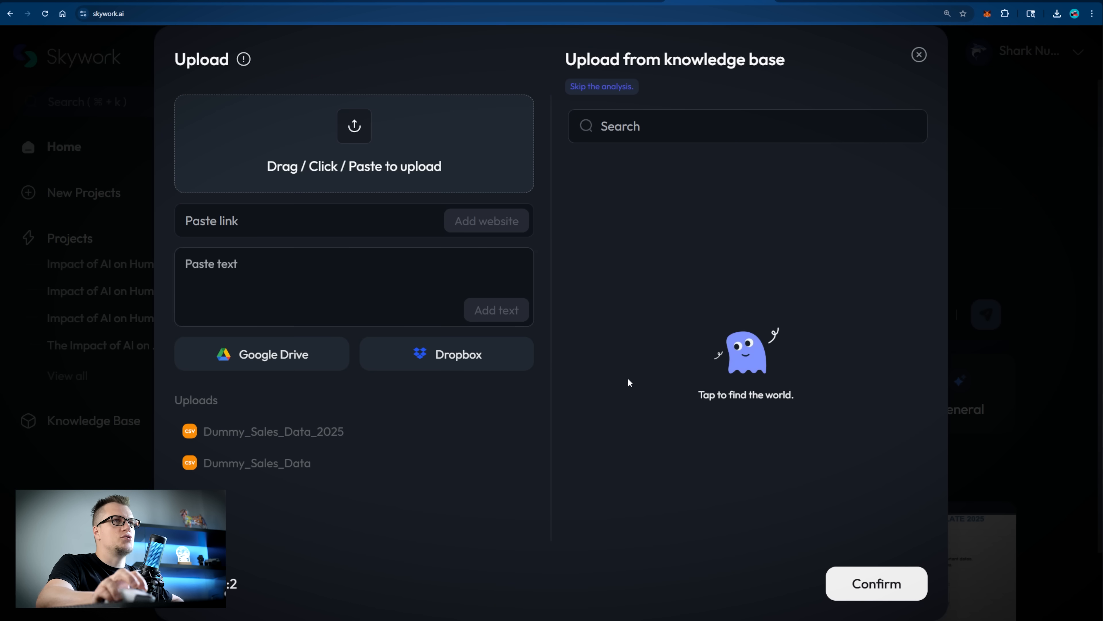
mouse_move(871, 589)
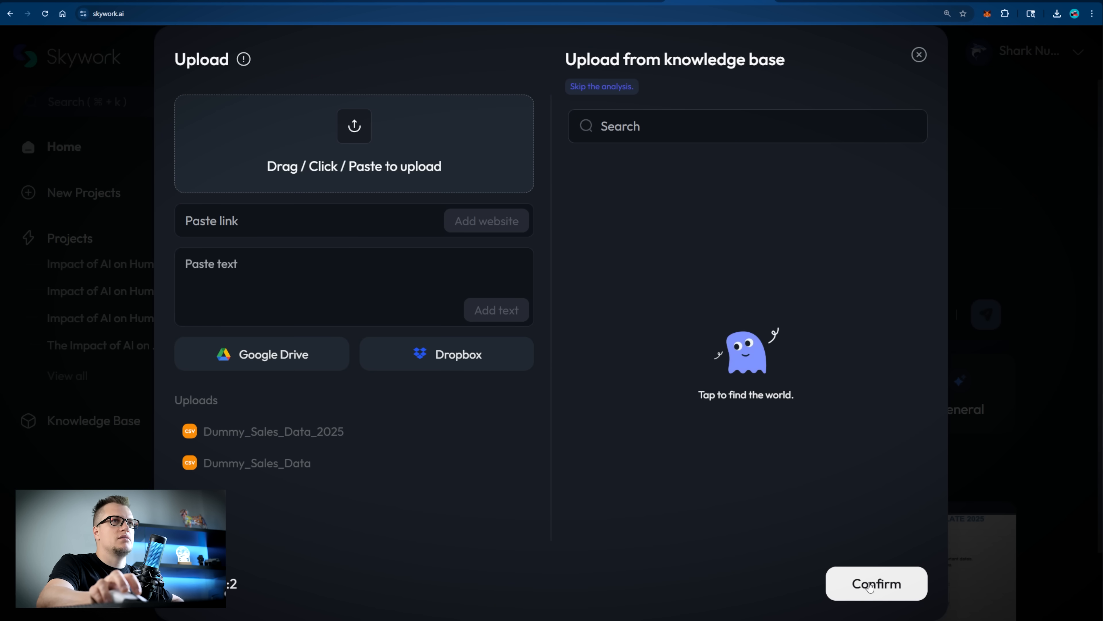
left_click(877, 583)
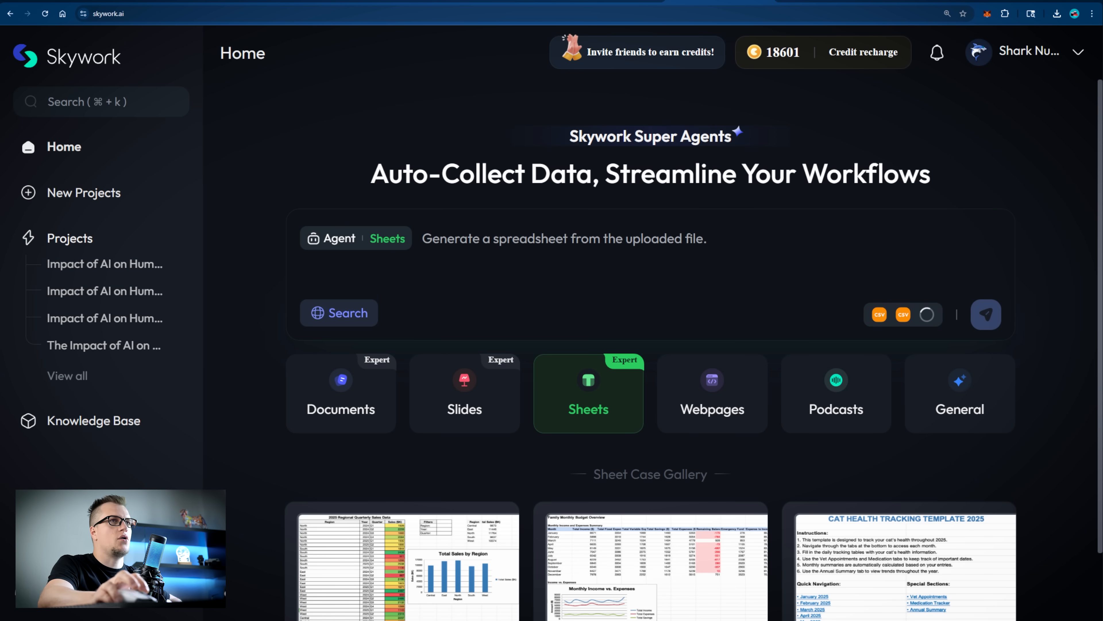
type("reate a sales data overview highlighting the most and least profitable months")
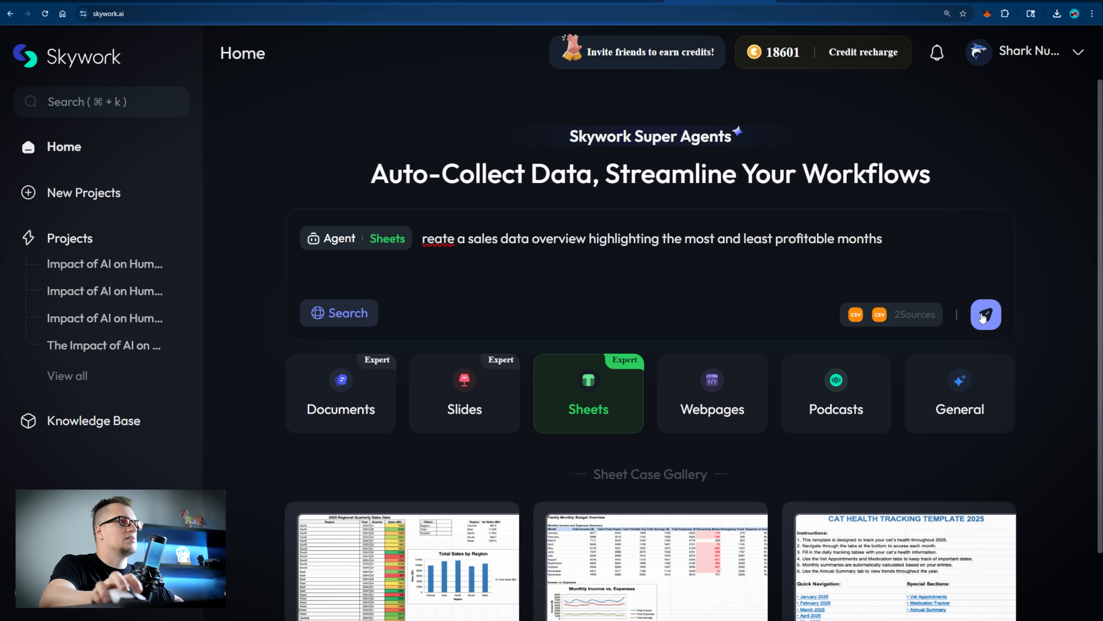
Run the Sheets request to produce Sales_Profit_Analysis.xlsx, then head back to Home.
left_click(985, 315)
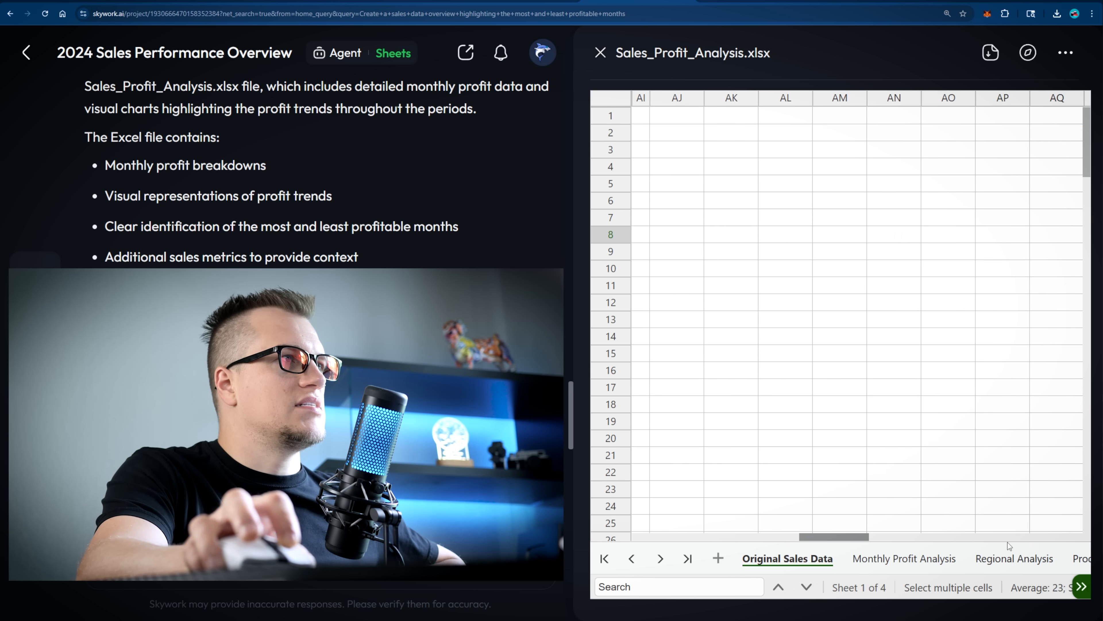
left_click(1014, 559)
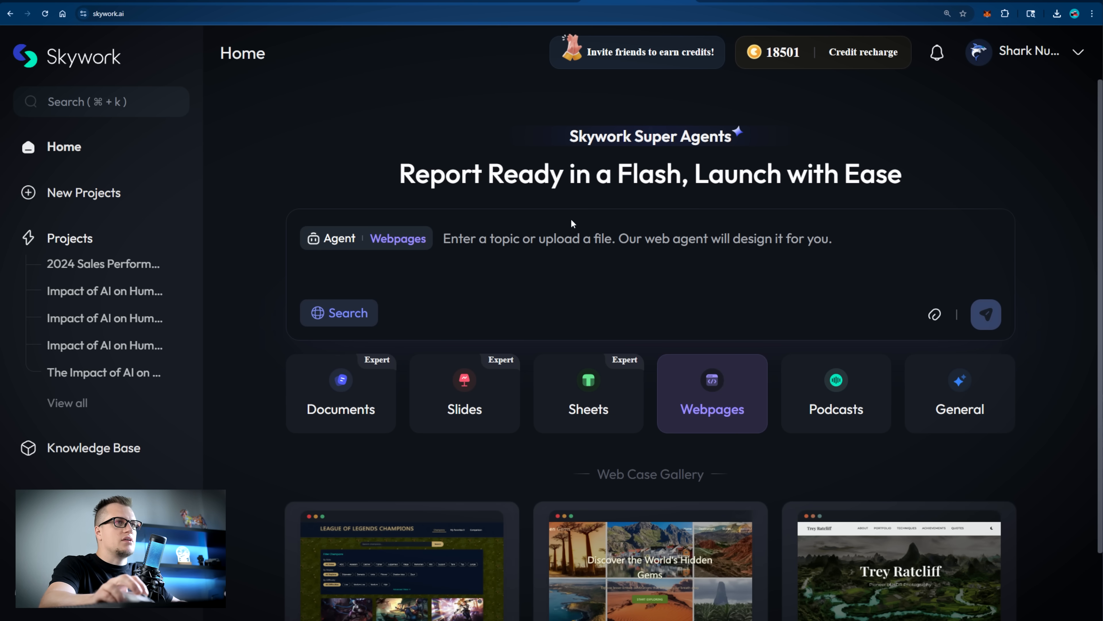
Request a webpage on whether growing AI reliance helps or diminishes human capabilities.
type("create a webpage about i")
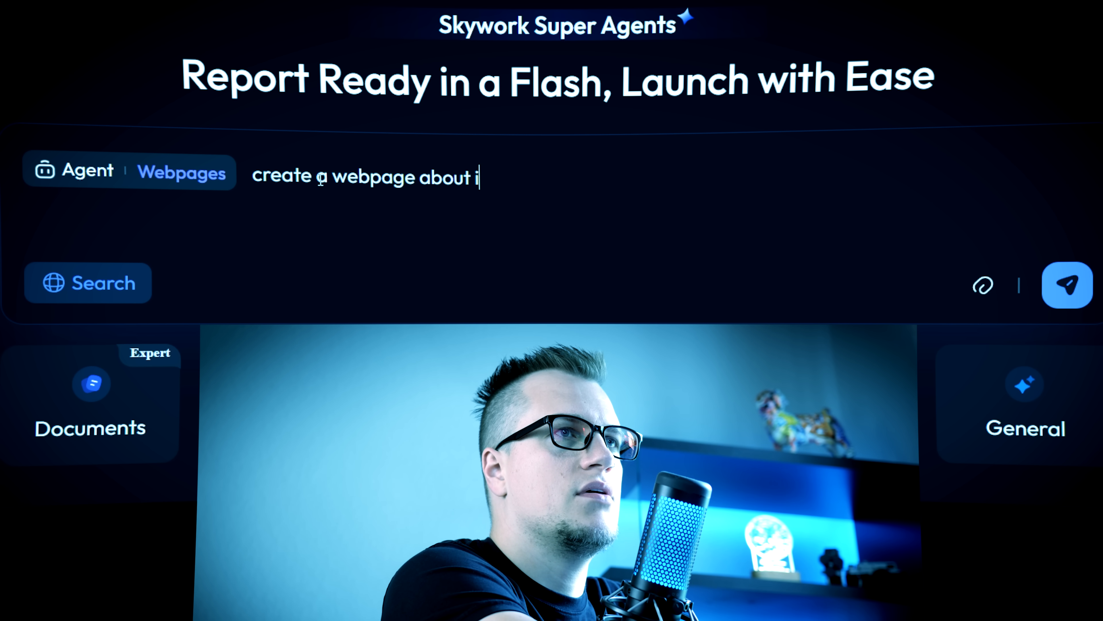
left_click(1066, 288)
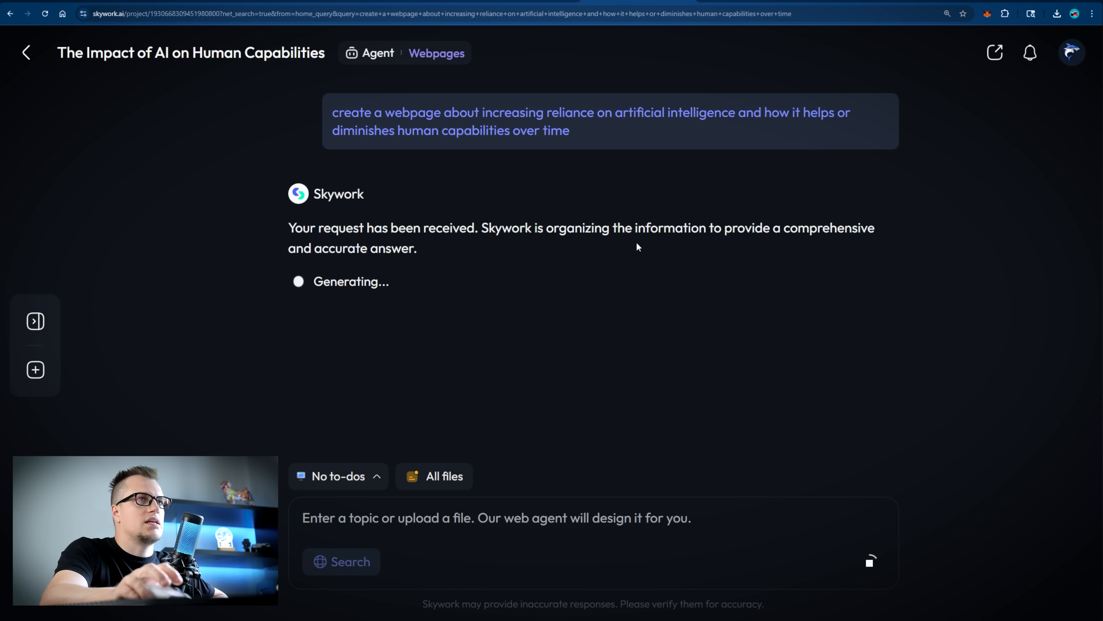
mouse_move(634, 259)
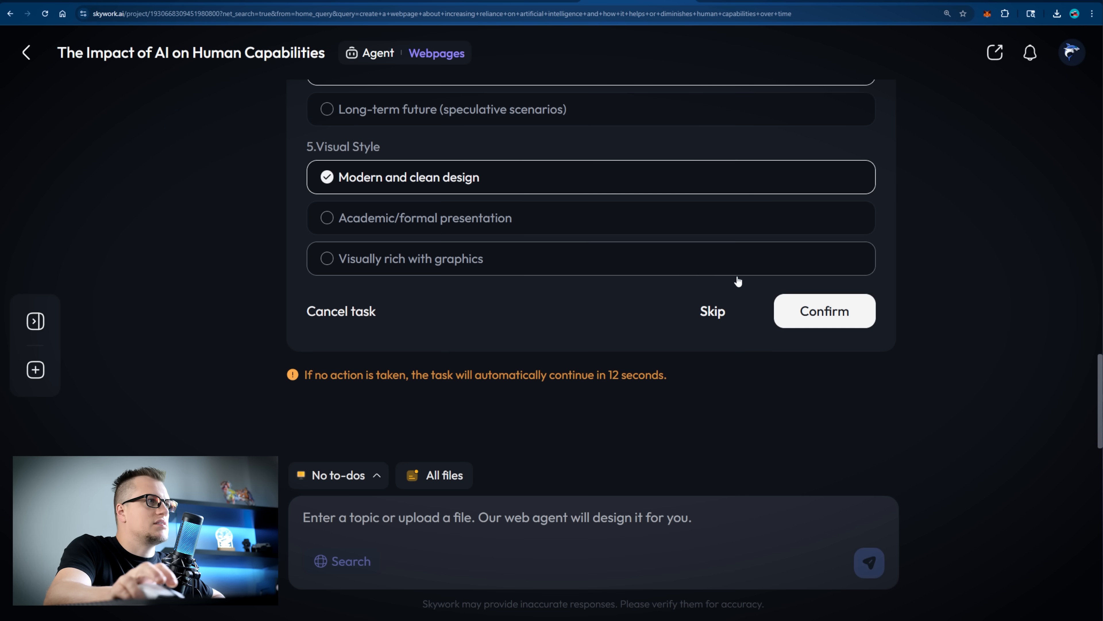
Confirm the modern, clean webpage style and view the agent's to-do progress list.
left_click(824, 310)
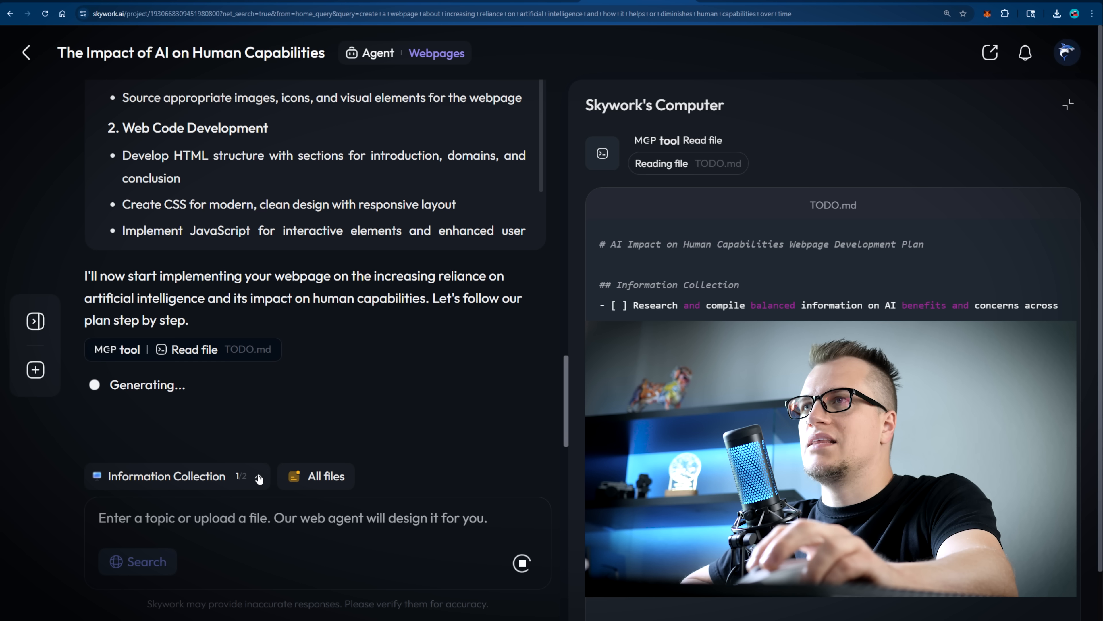
left_click(259, 476)
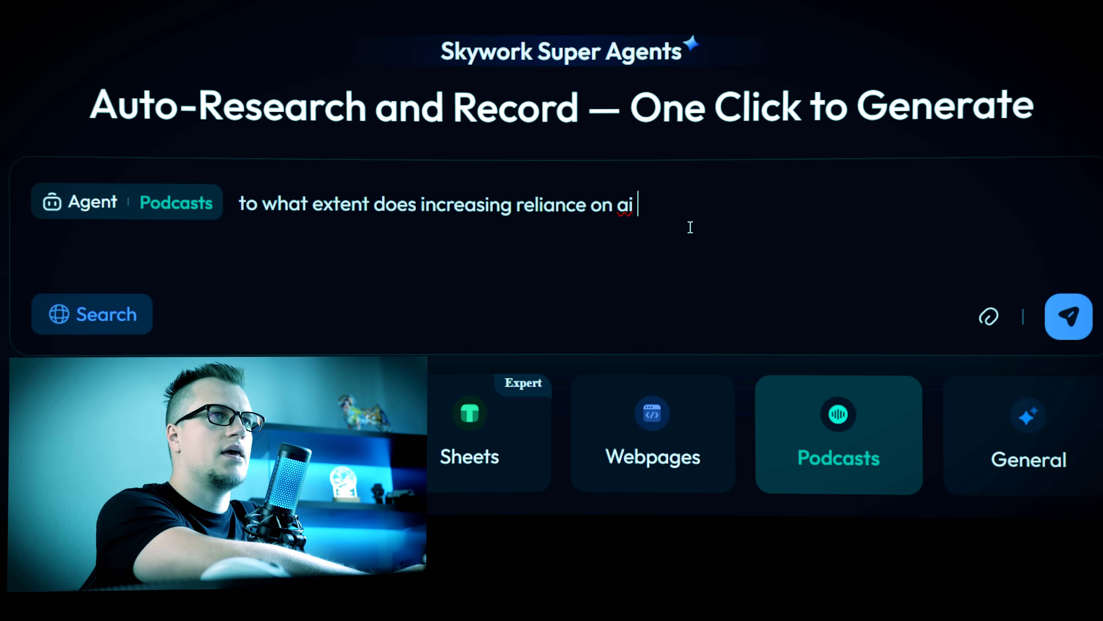
Send the AI-capabilities question to the Podcasts agent with Duo Entertainment style, 5 minutes, English.
type("enhance or dinibi")
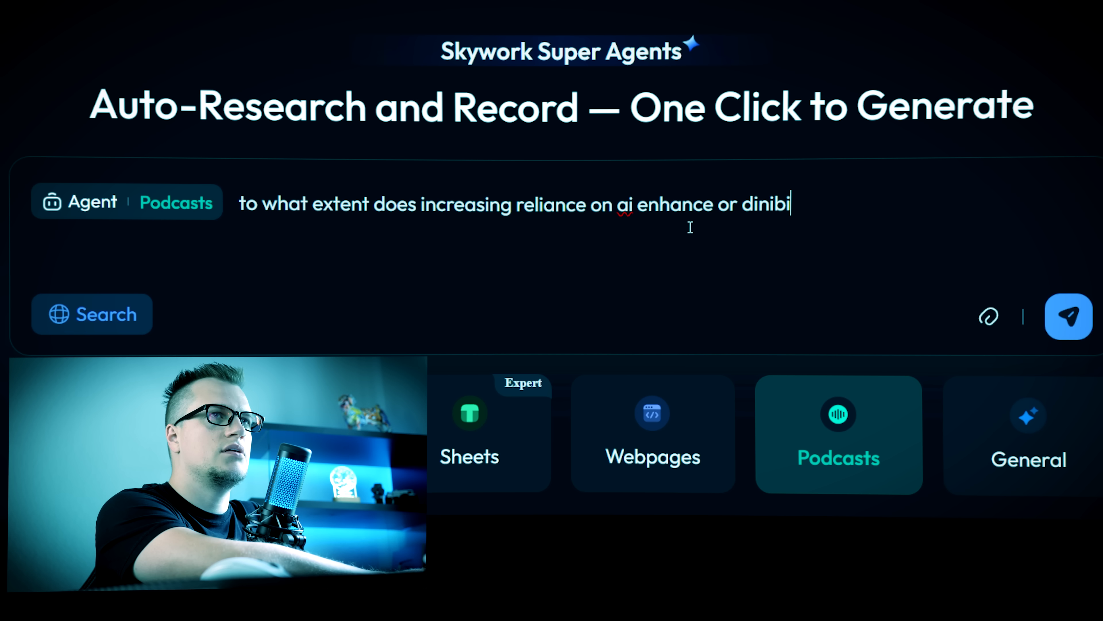
type("sh human capabilities")
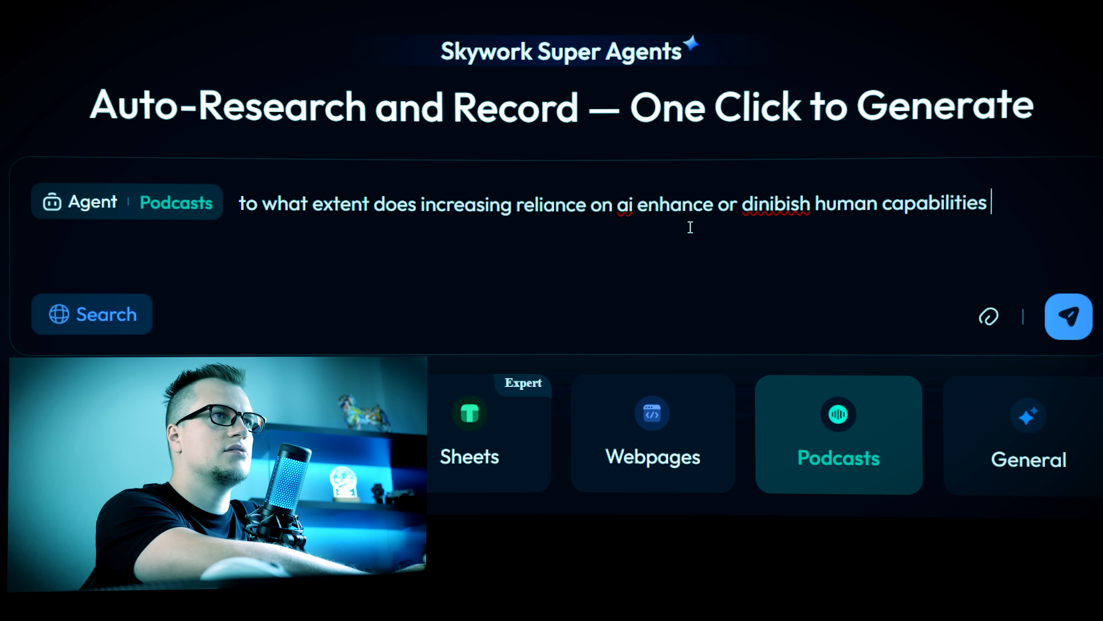
left_click(1068, 319)
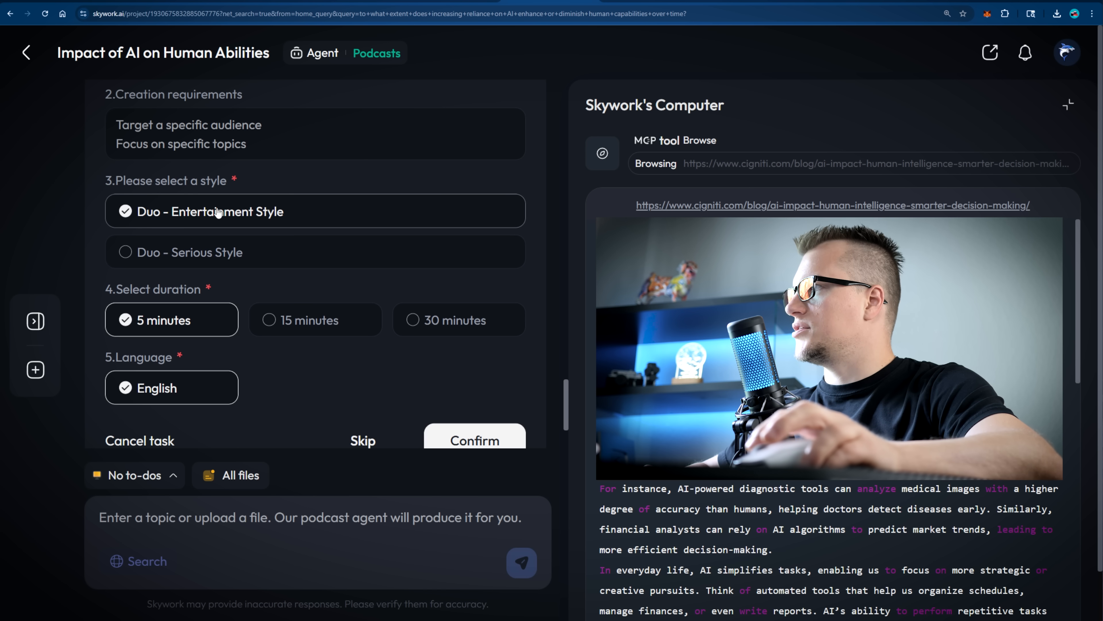
Scroll through the generated 'The Paradox of AI' podcast track and script.
scroll("down", 3)
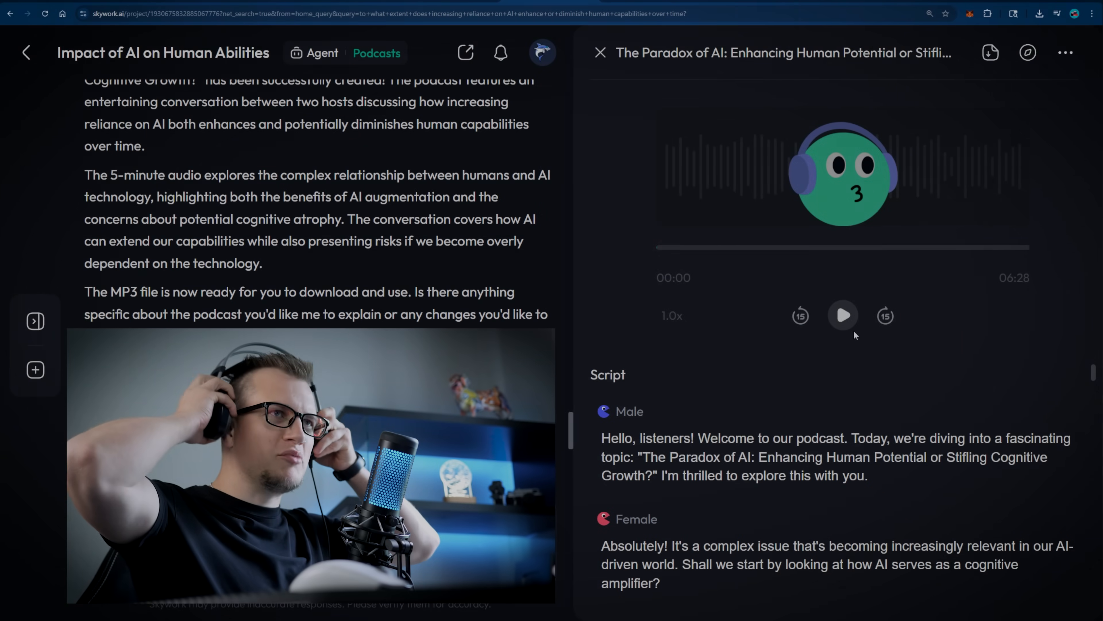
Play the podcast audio briefly, pause it, and go back to the Home page.
left_click(842, 315)
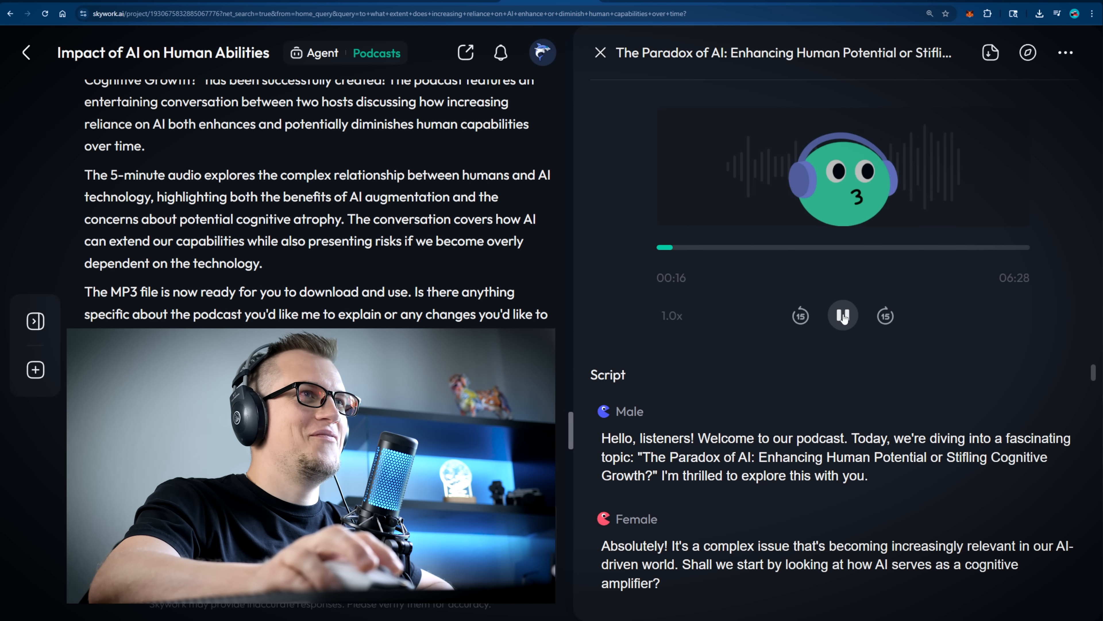
left_click(843, 315)
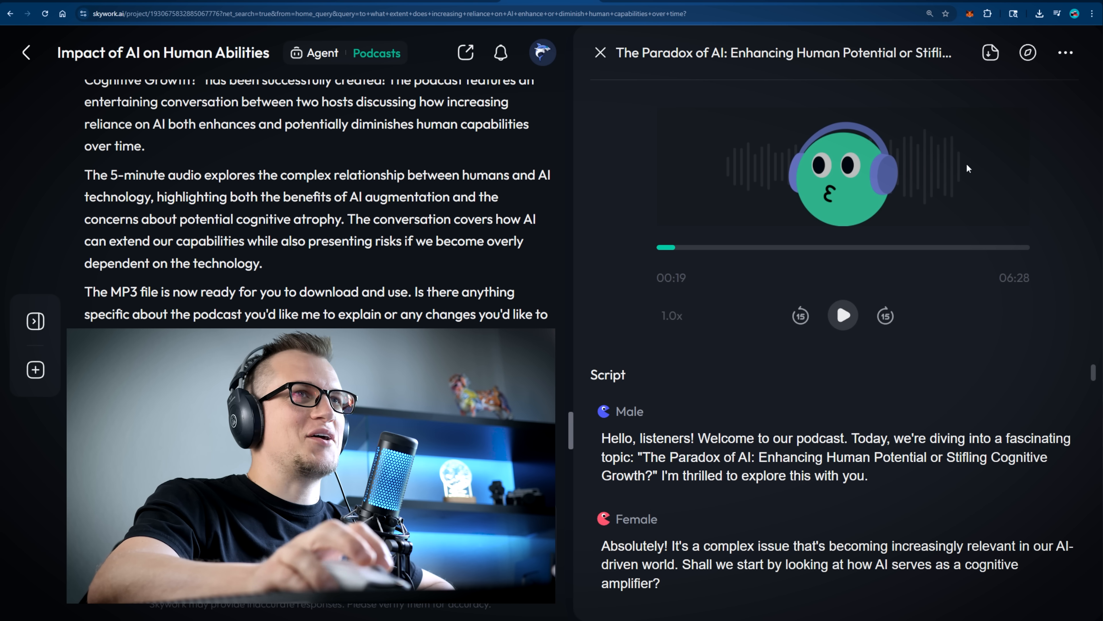
left_click(990, 53)
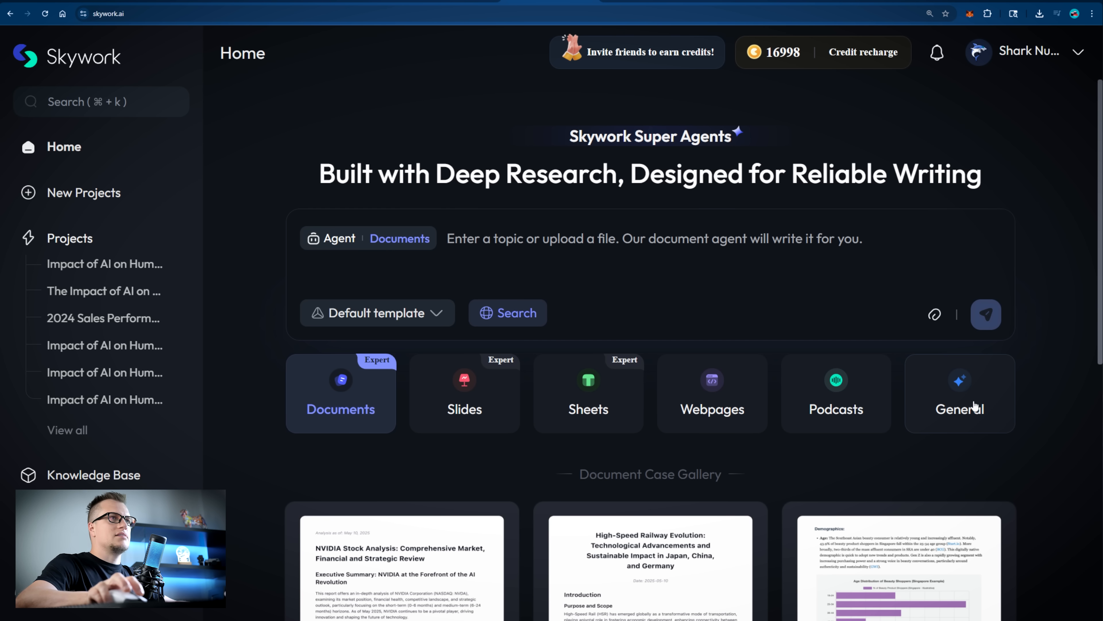
Choose the General agent so the home page shows the Smart Assistant.
left_click(960, 404)
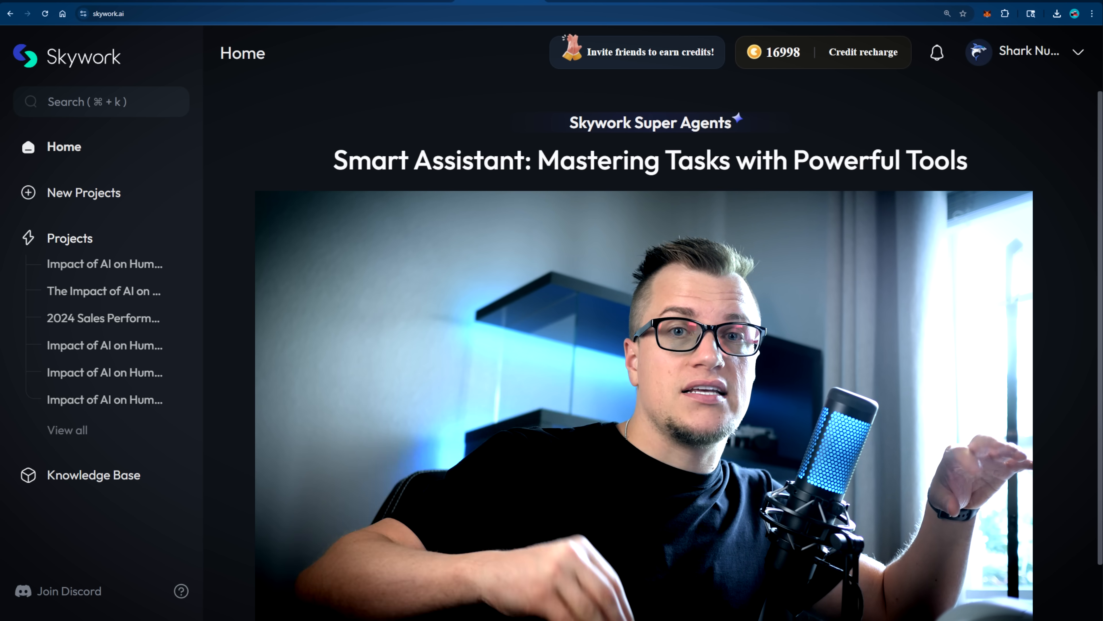
Reopen the AI-impact podcast project from the Projects sidebar.
left_click(102, 265)
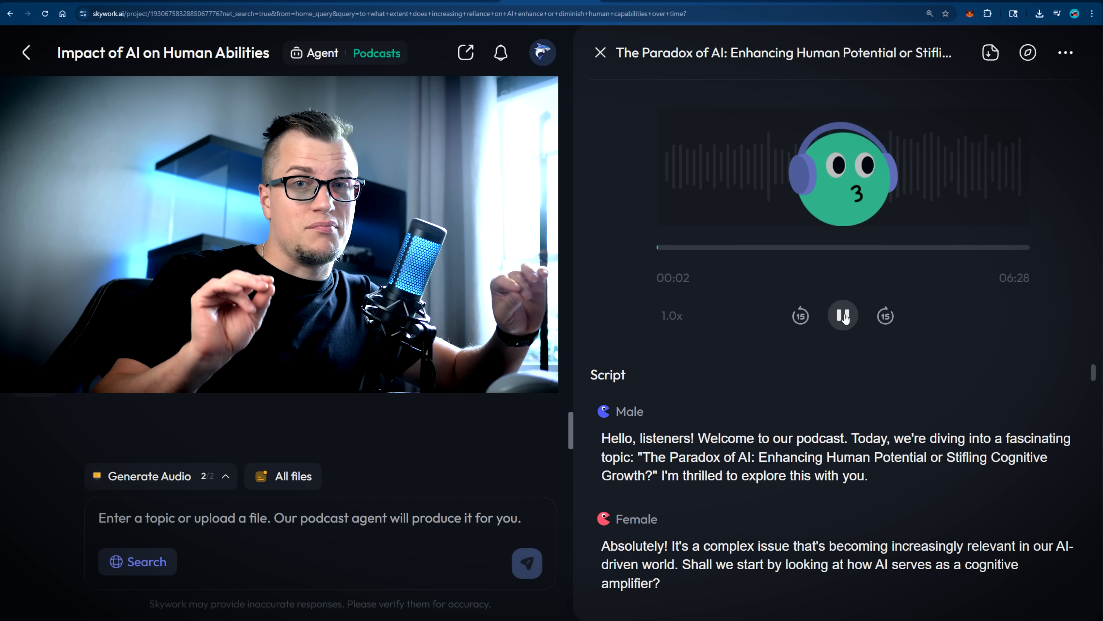